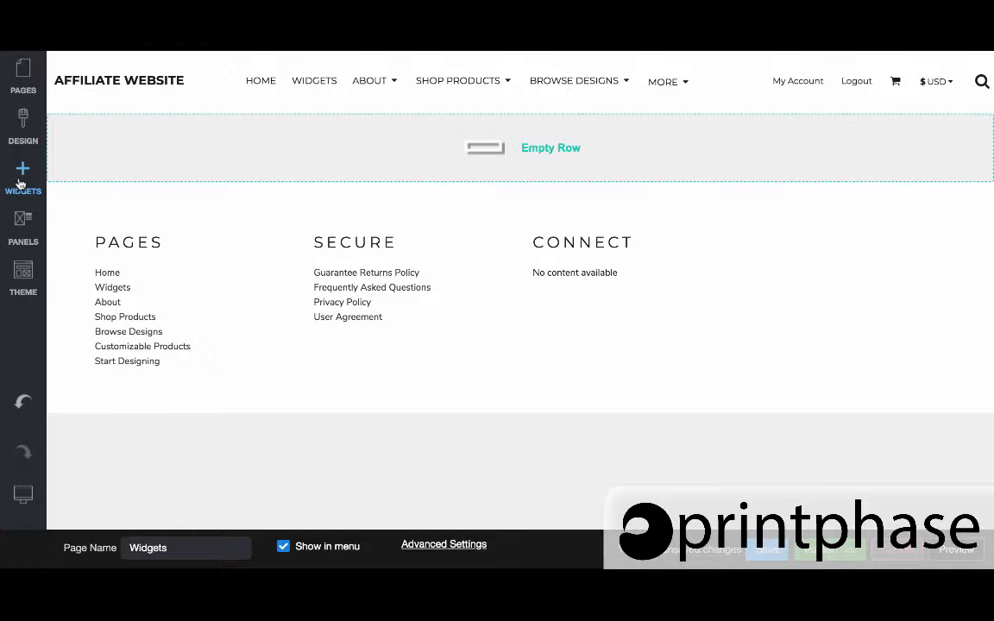
- Show the Add Widgets library from the sidebar and browse down to the Basics section
{"action": "left_click", "coordinate": [24, 176]}
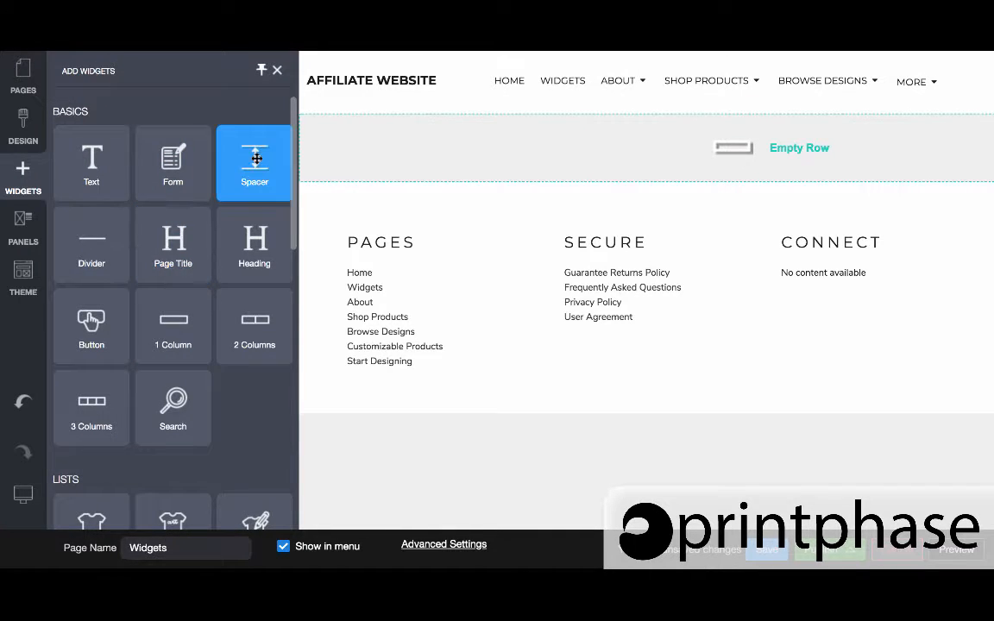
{"action": "mouse_move", "coordinate": [376, 173]}
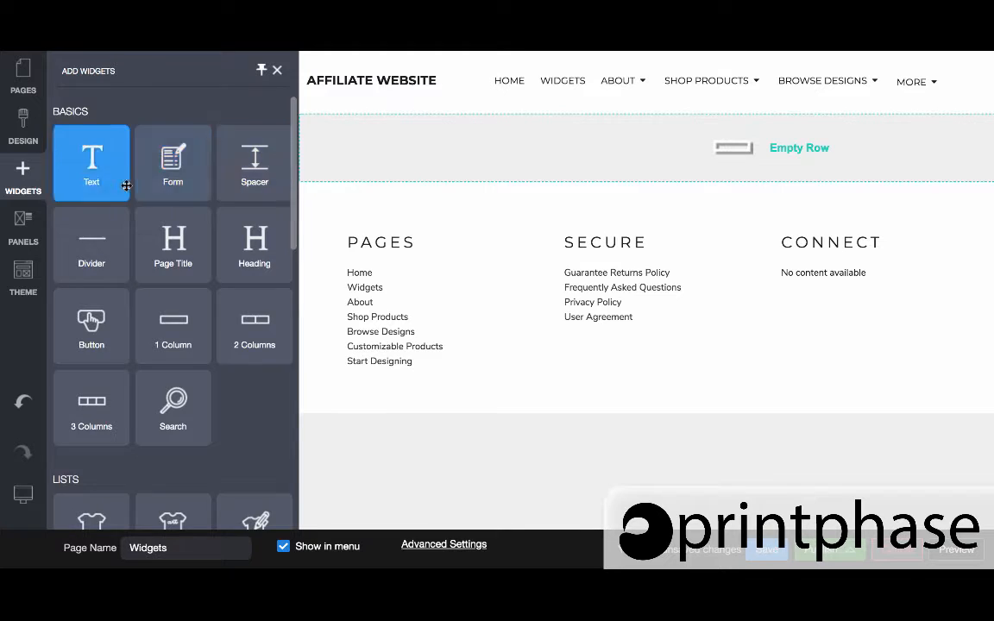
{"action": "scroll", "scroll_direction": "down", "scroll_amount": 3}
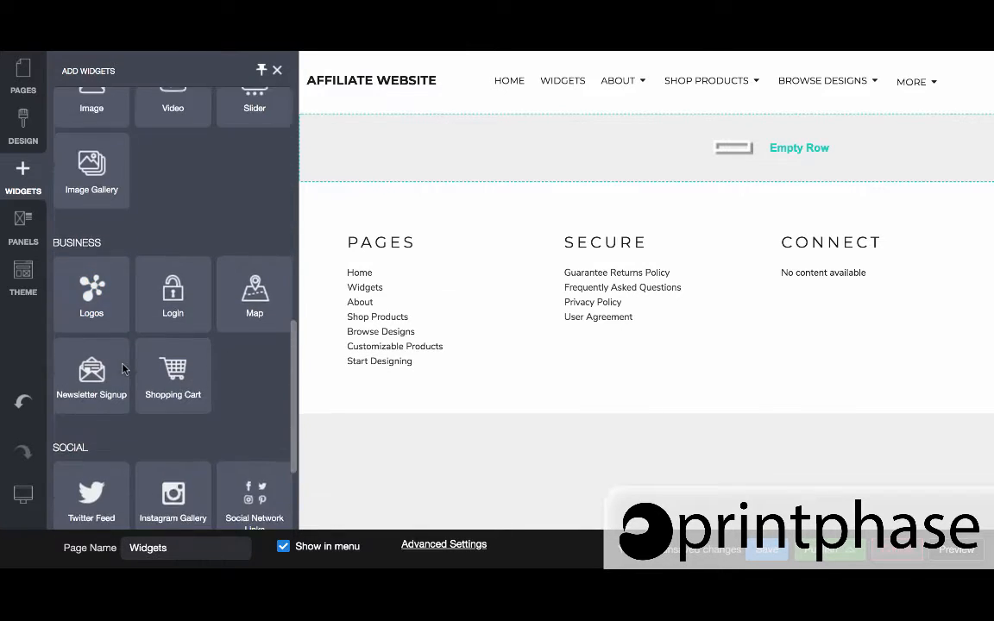
{"action": "scroll", "scroll_direction": "up", "scroll_amount": 3}
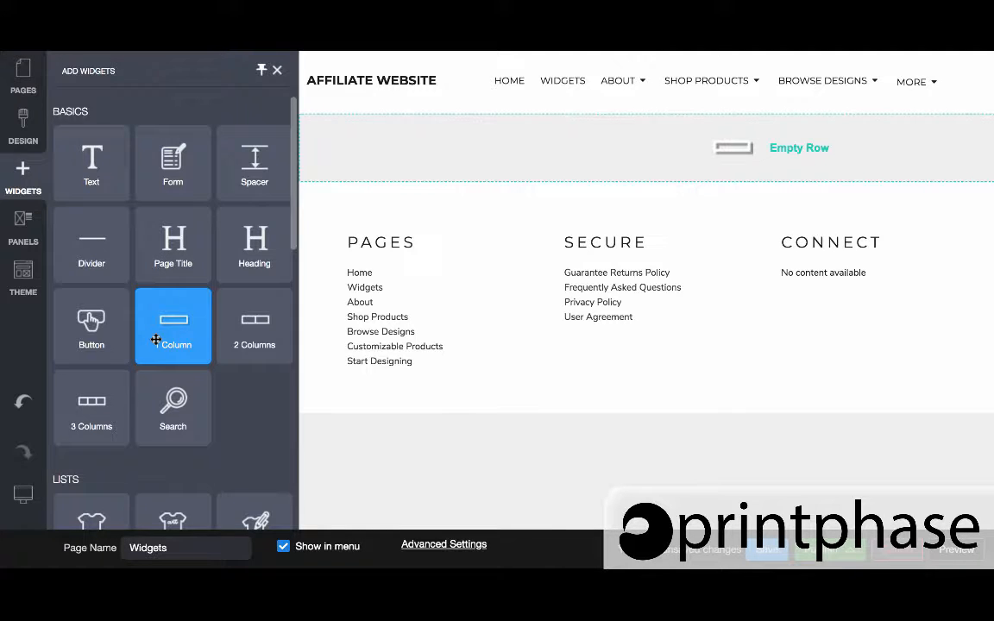
- Add a 1 Column row and set it to 3 fluid columns with Fixed Width off
{"action": "left_click", "coordinate": [276, 69]}
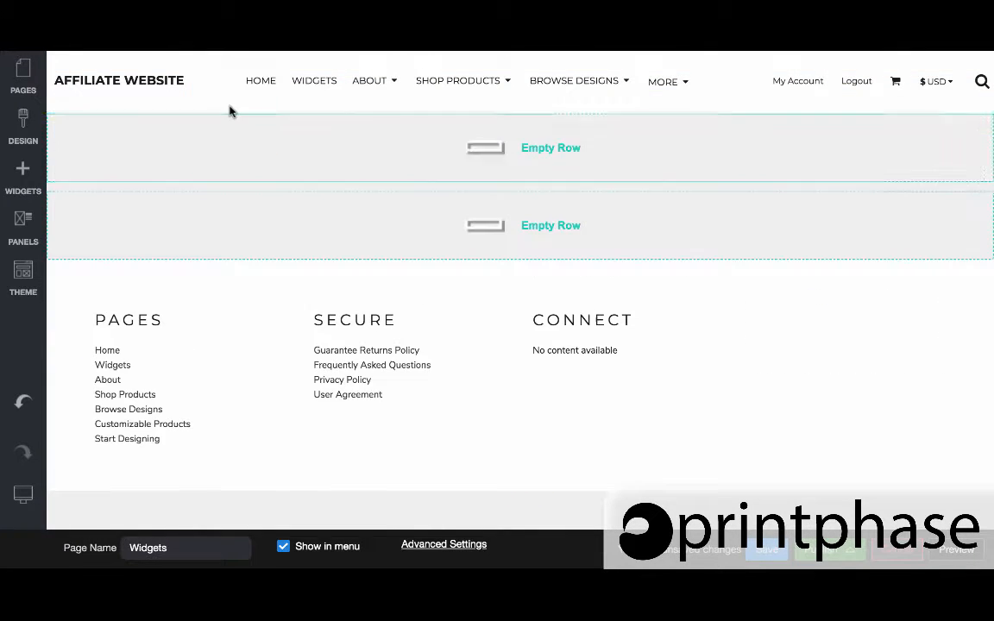
{"action": "left_click", "coordinate": [94, 100]}
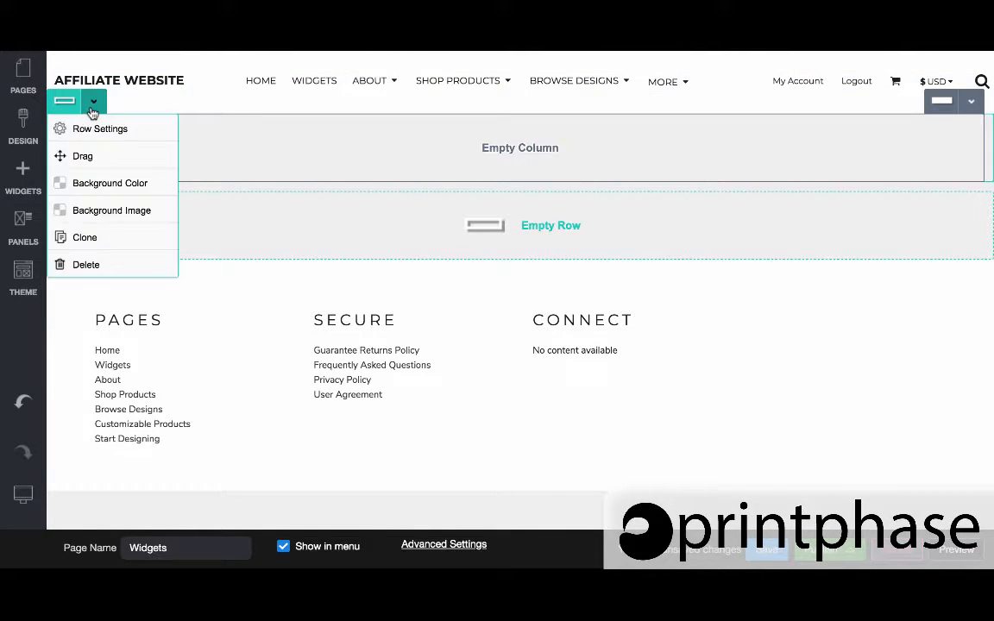
{"action": "left_click", "coordinate": [100, 128]}
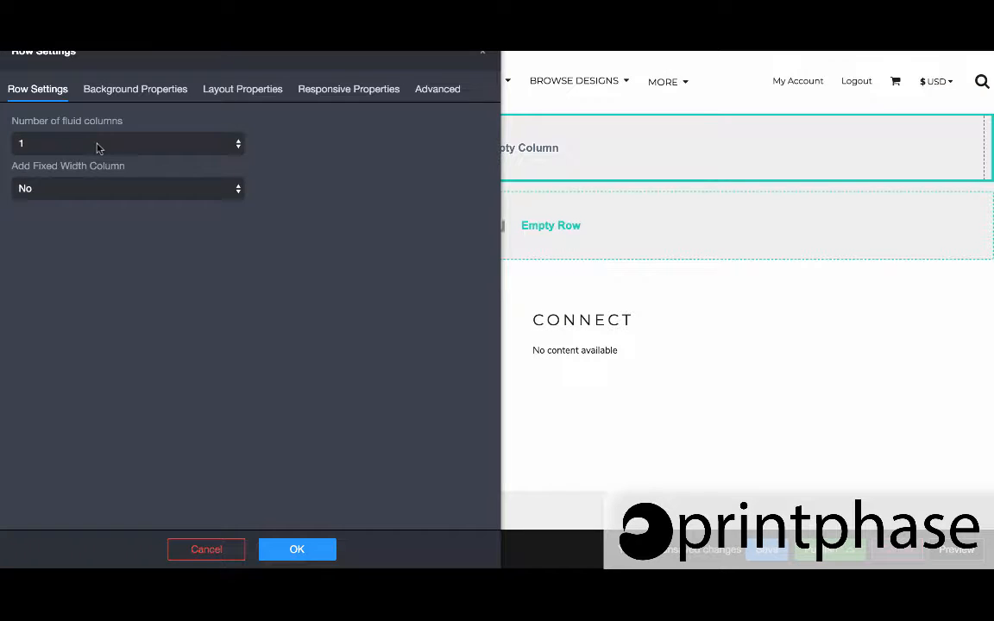
{"action": "left_click", "coordinate": [128, 143]}
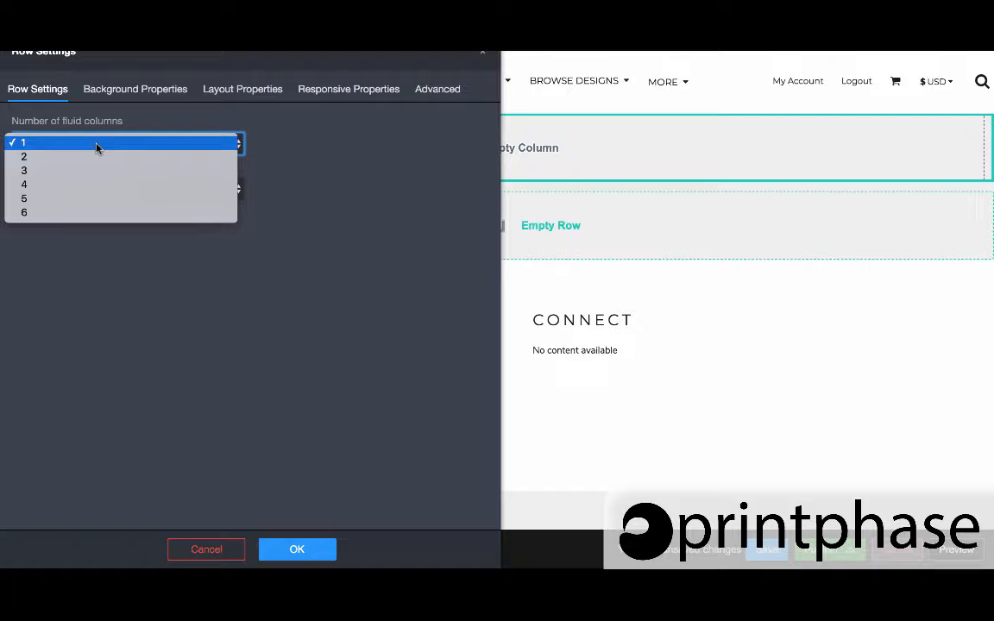
{"action": "mouse_move", "coordinate": [93, 171]}
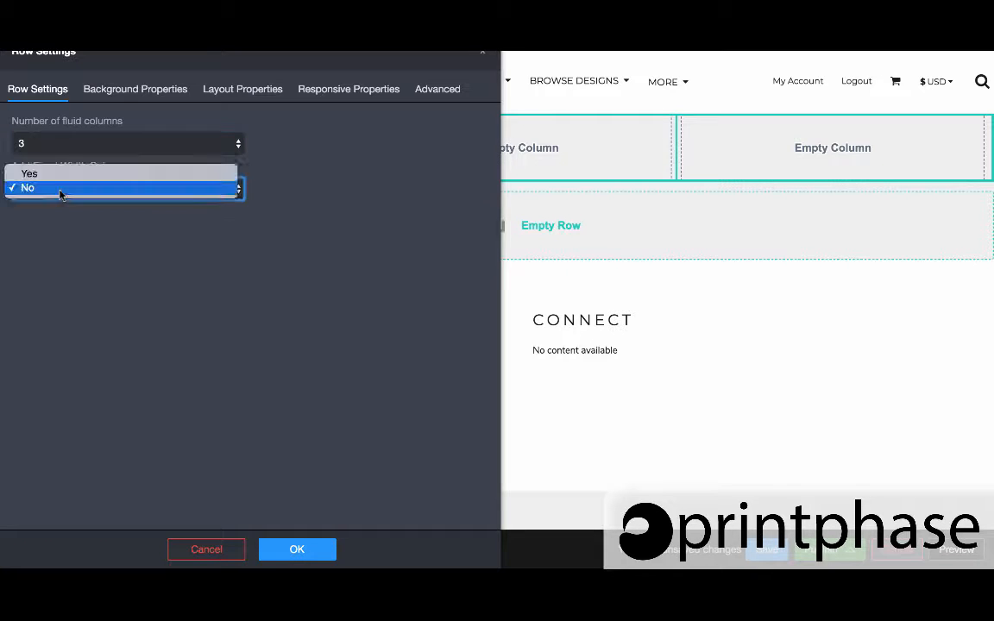
{"action": "left_click", "coordinate": [27, 188]}
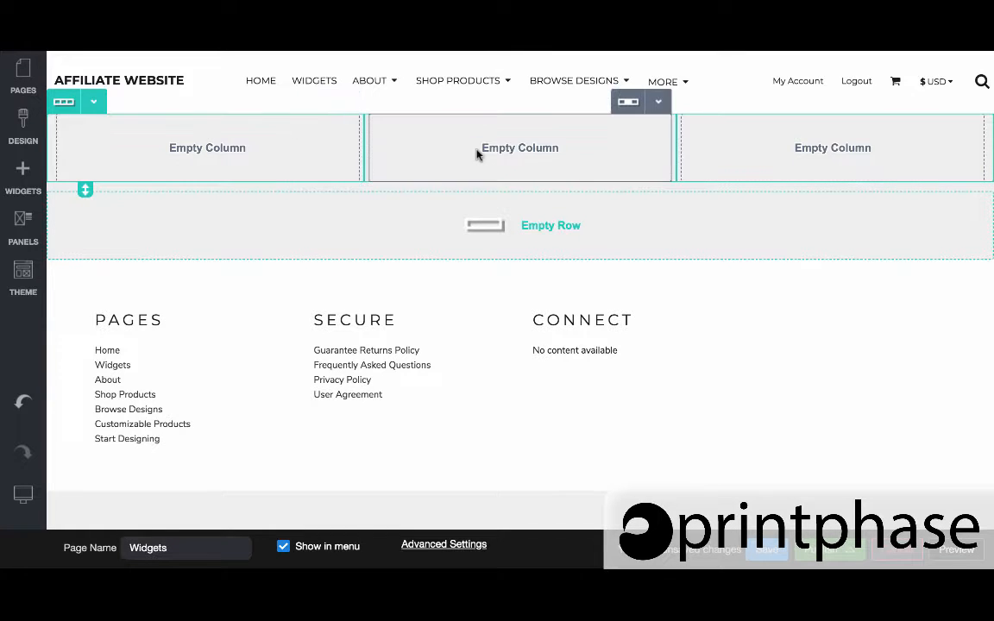
{"action": "mouse_move", "coordinate": [455, 145]}
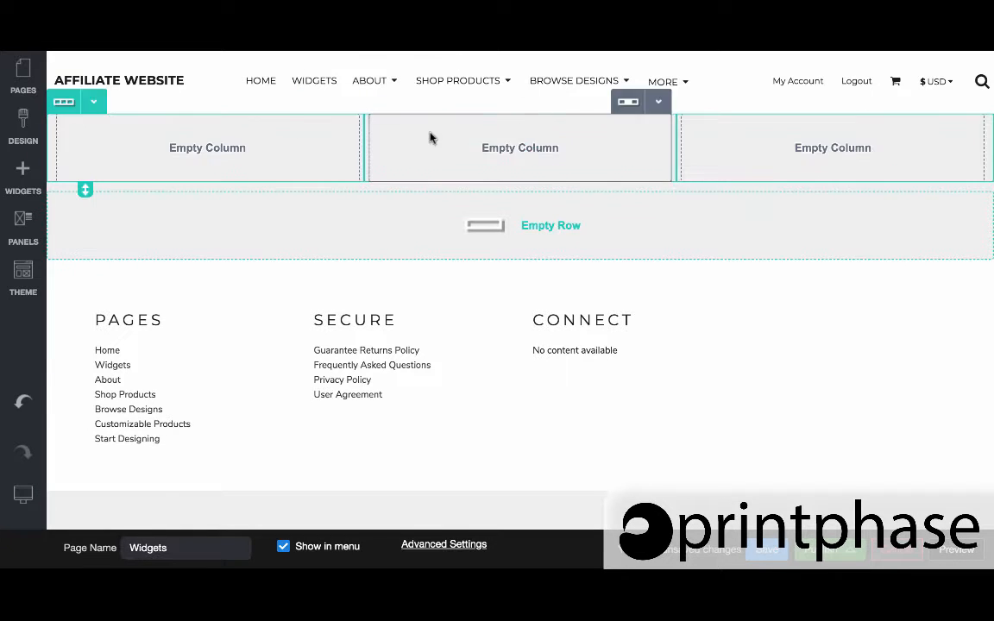
{"action": "left_click", "coordinate": [207, 148]}
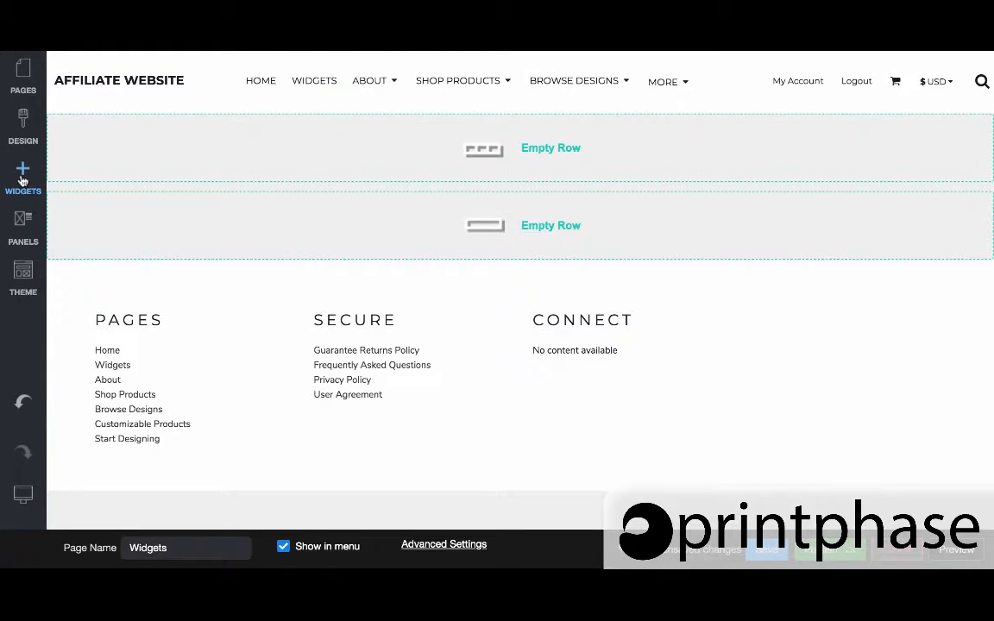
{"action": "left_click", "coordinate": [22, 176]}
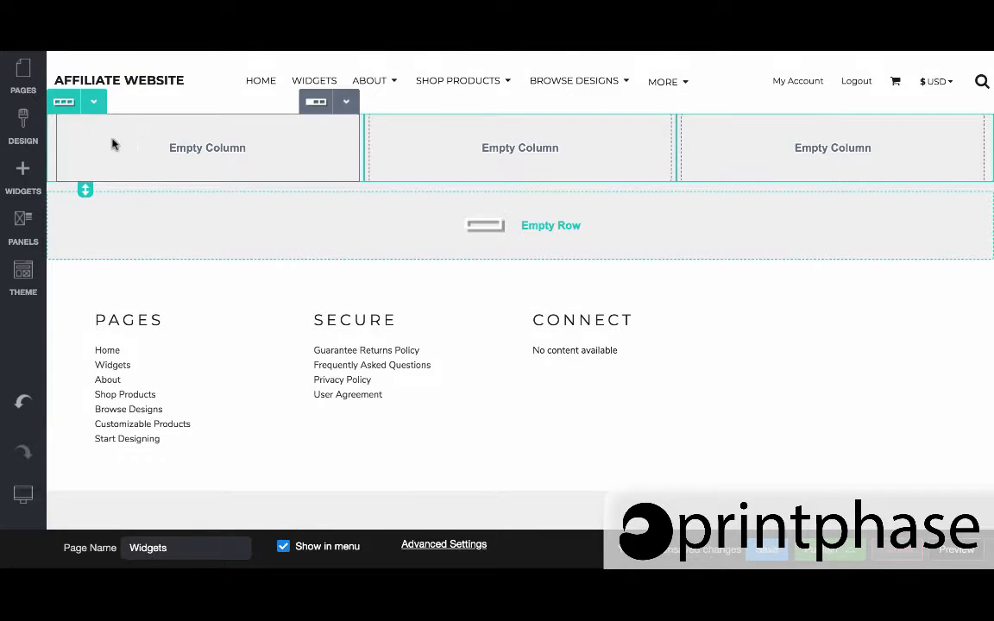
{"action": "mouse_move", "coordinate": [77, 138]}
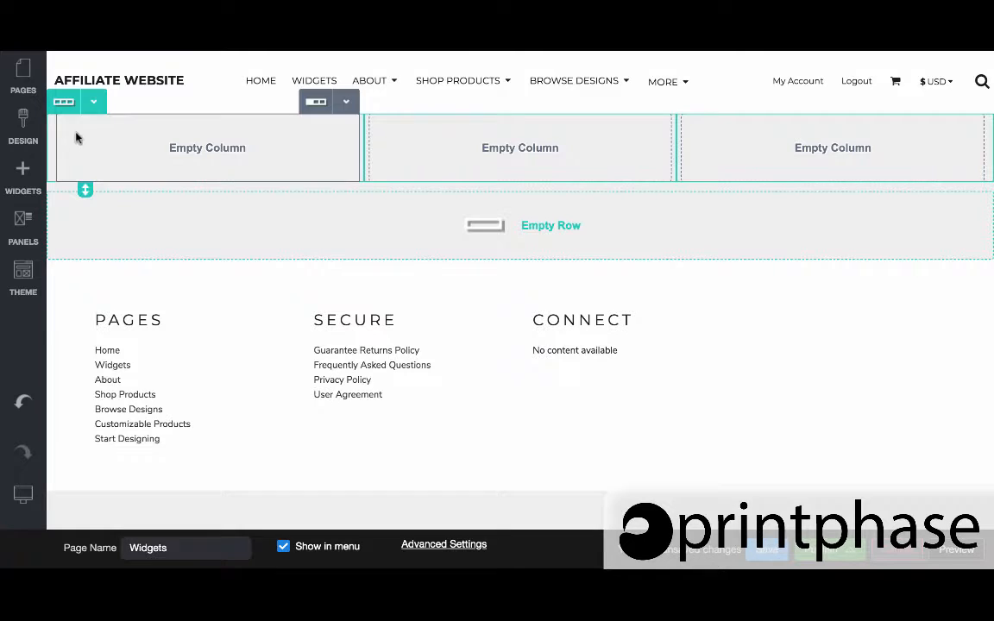
{"action": "mouse_move", "coordinate": [125, 129]}
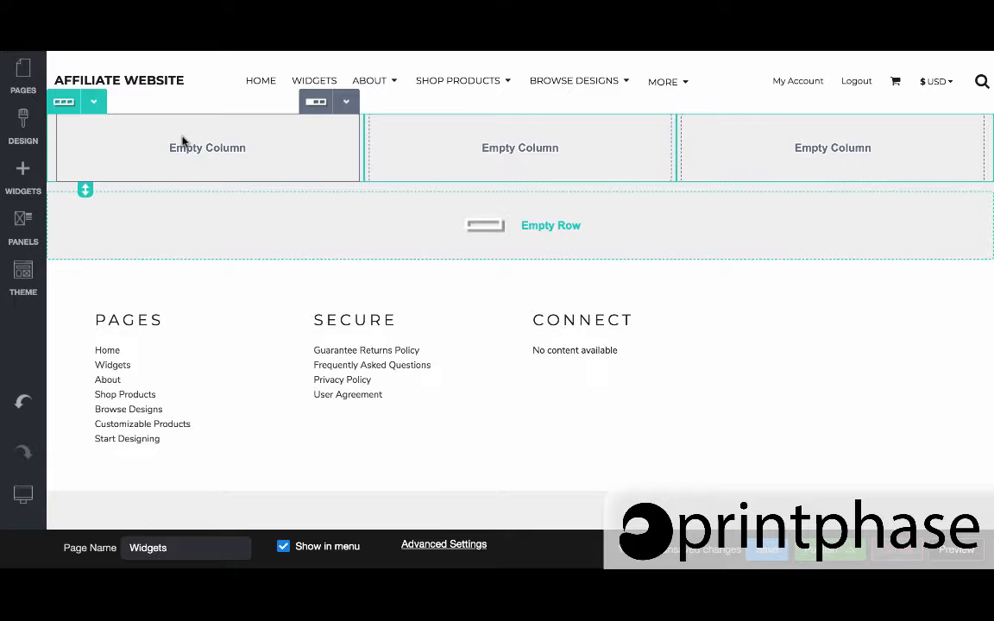
{"action": "left_click", "coordinate": [24, 173]}
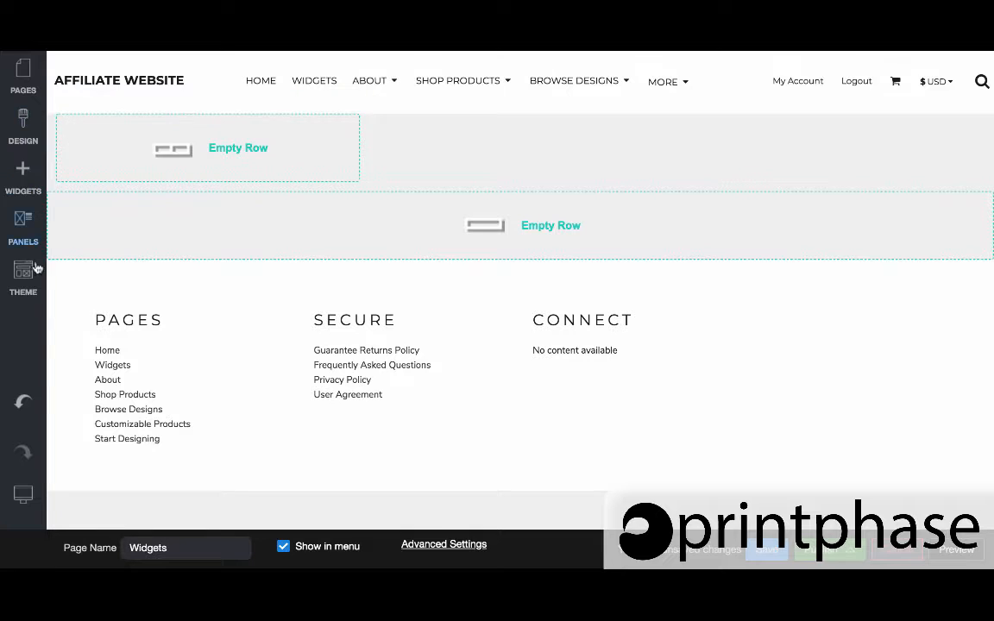
- Check the first column's and top row's dropdowns, then show the middle column's options
{"action": "left_click", "coordinate": [207, 149]}
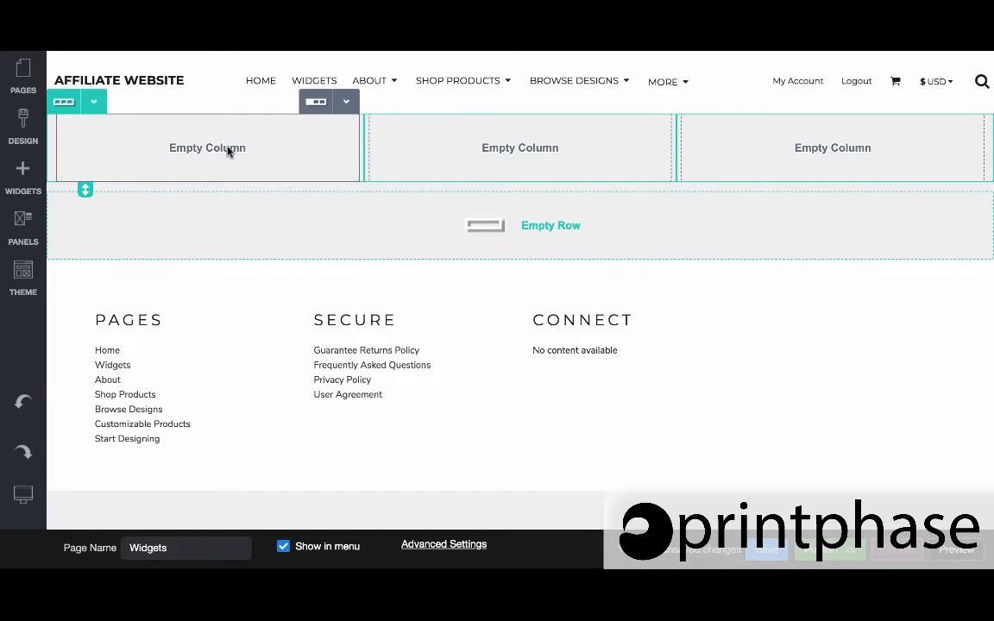
{"action": "mouse_move", "coordinate": [345, 102]}
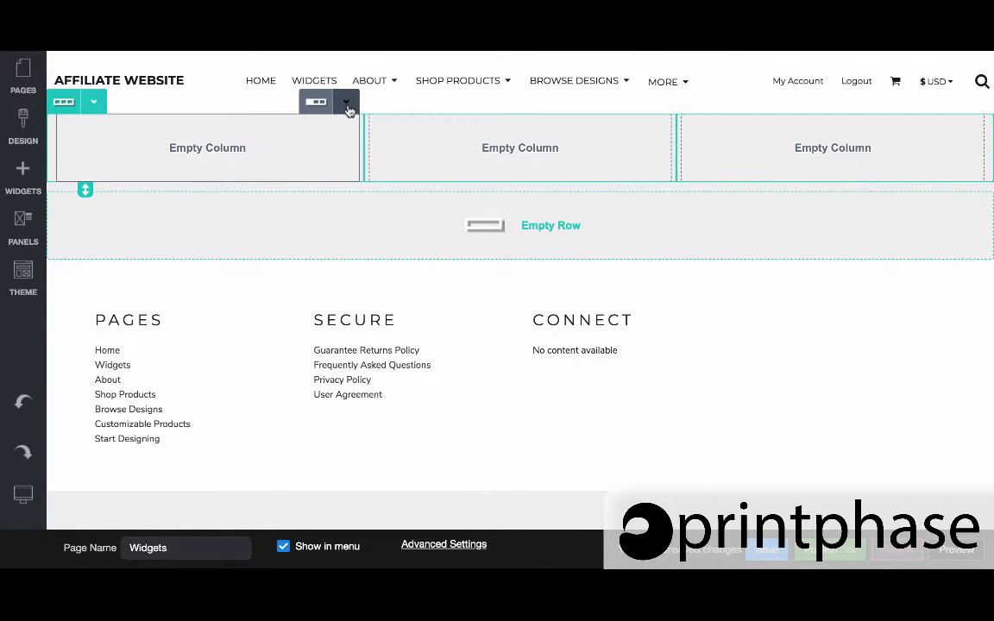
{"action": "left_click", "coordinate": [345, 102]}
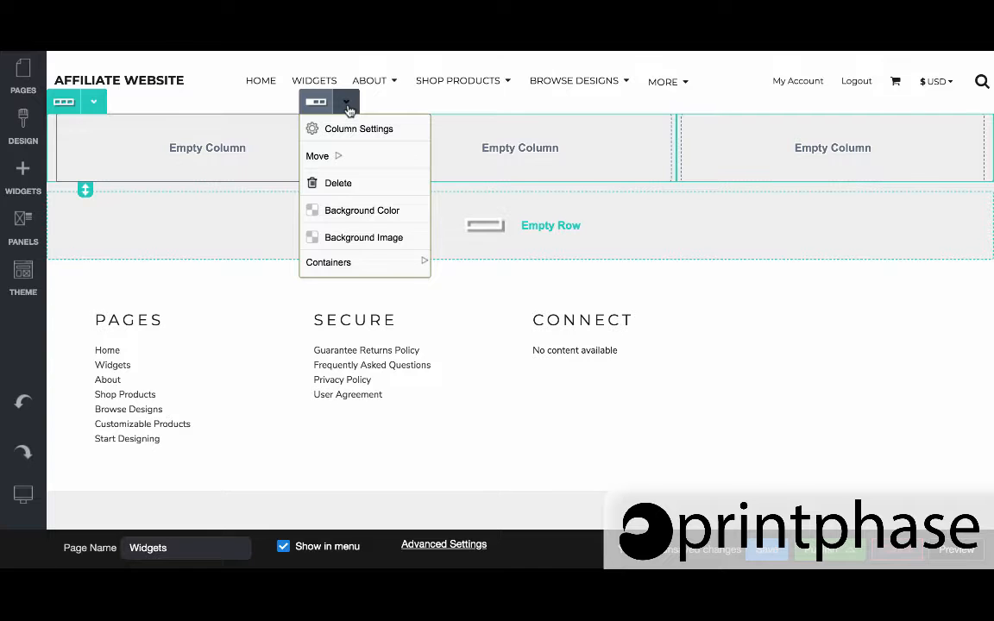
{"action": "left_click", "coordinate": [345, 102]}
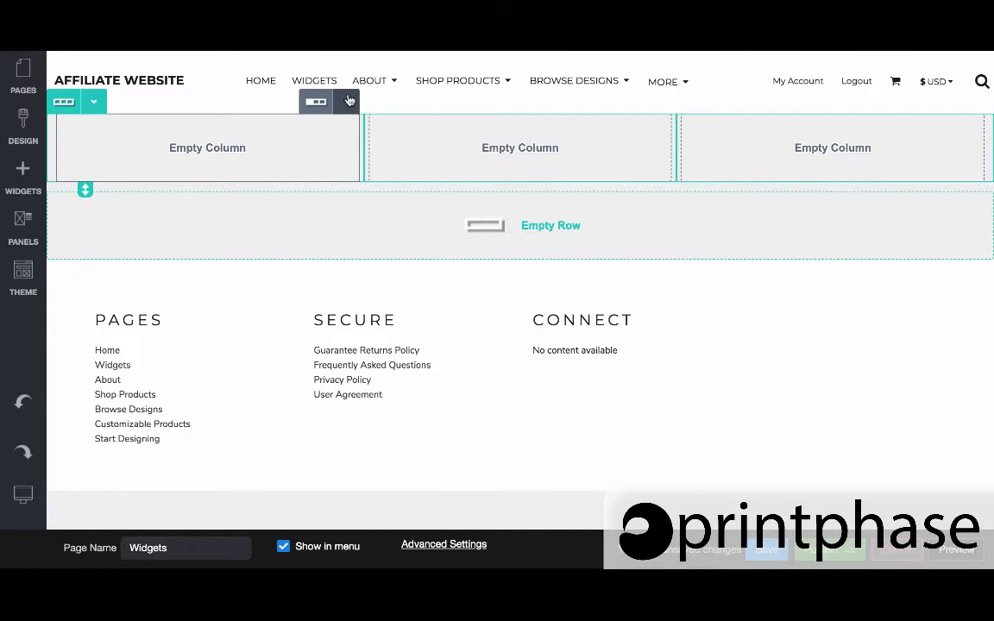
{"action": "left_click", "coordinate": [348, 100]}
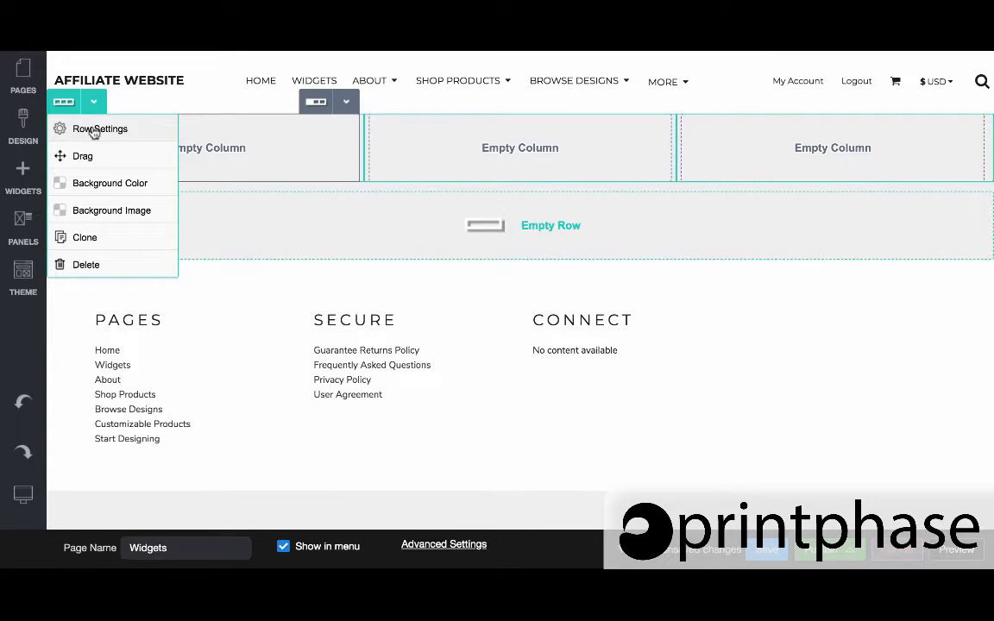
{"action": "mouse_move", "coordinate": [148, 166]}
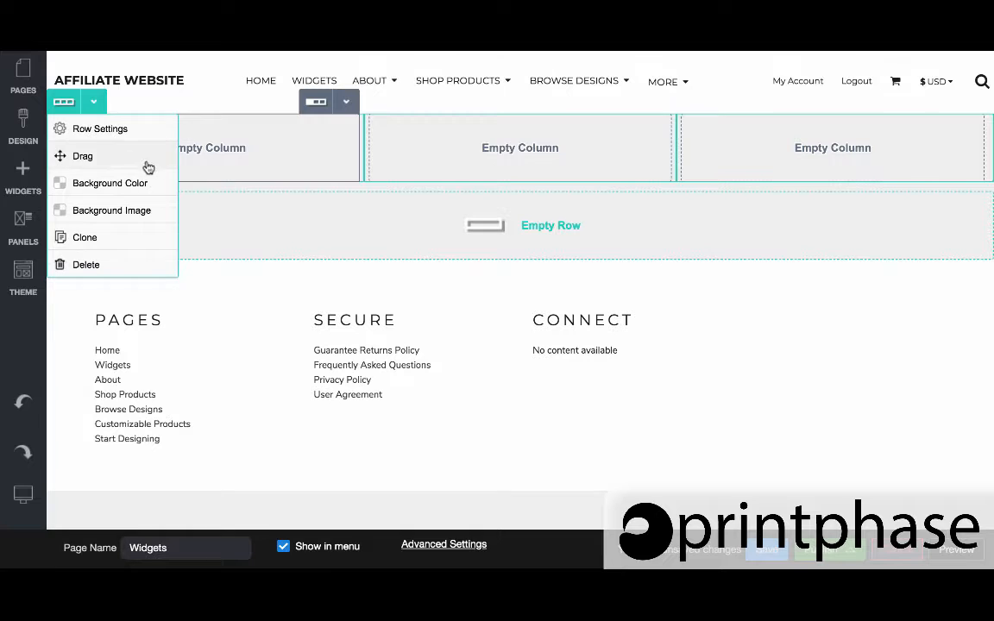
{"action": "mouse_move", "coordinate": [334, 131]}
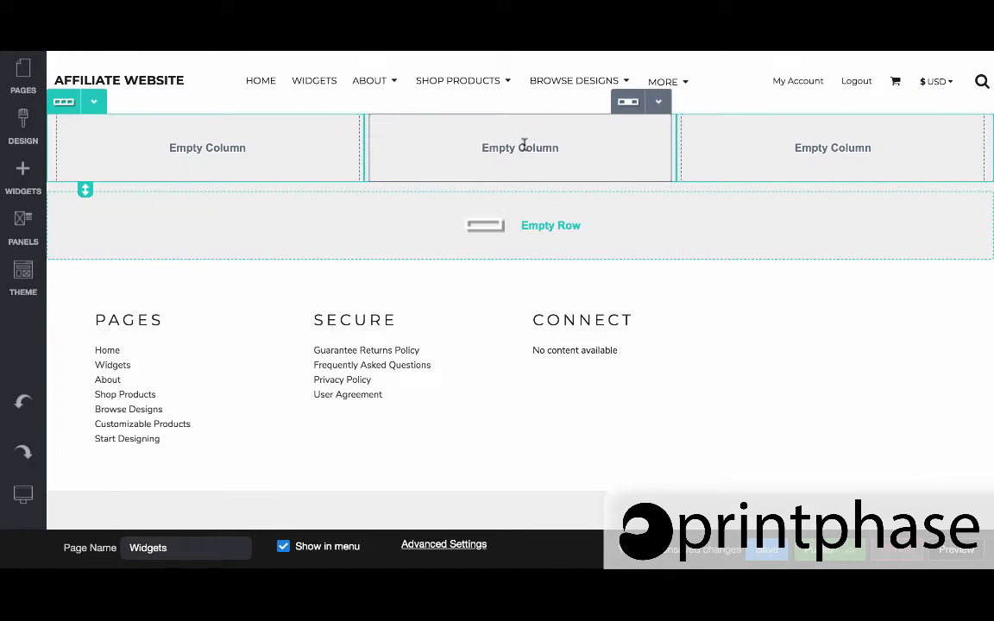
{"action": "left_click", "coordinate": [658, 102]}
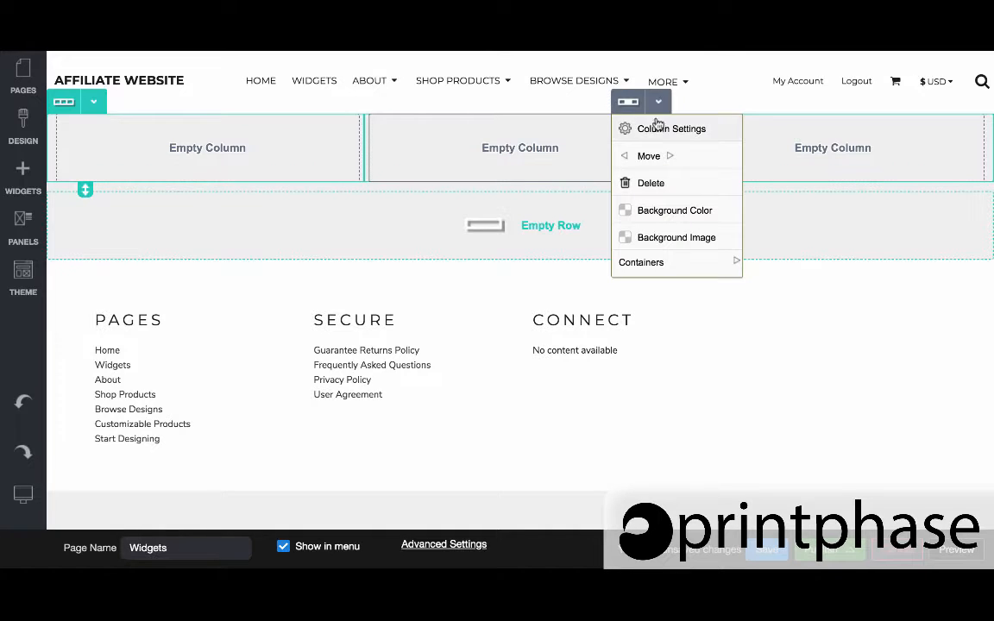
- Review the middle column's Layout Properties in Column Settings and confirm with OK unchanged
{"action": "left_click", "coordinate": [671, 128]}
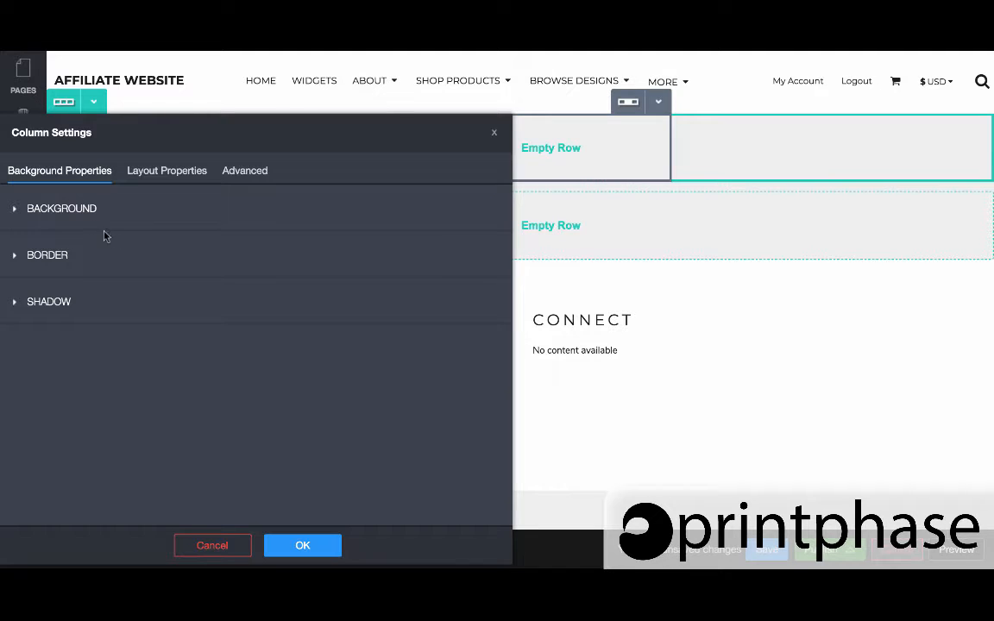
{"action": "left_click", "coordinate": [166, 171]}
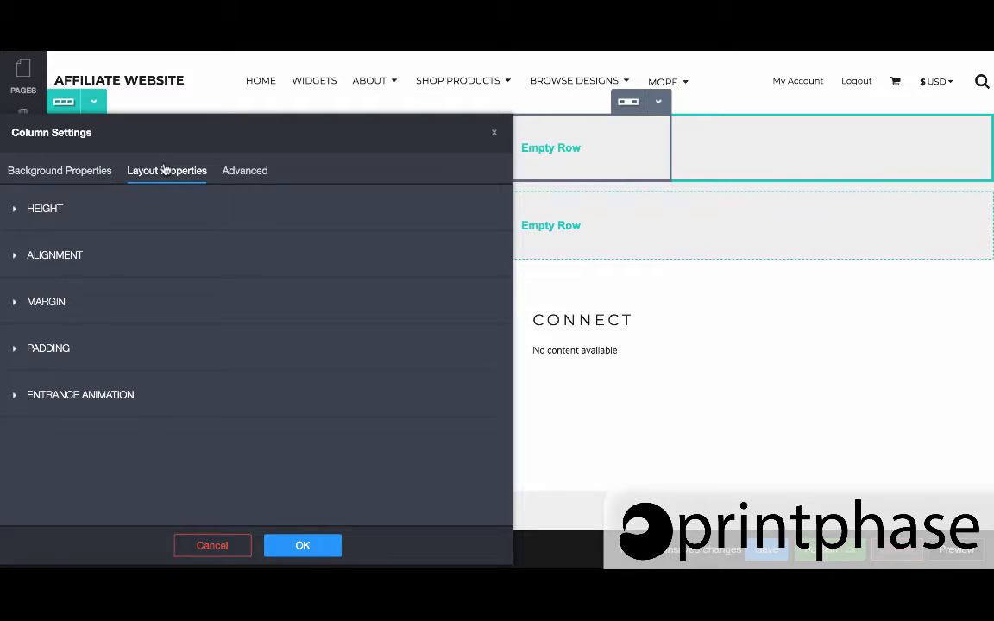
{"action": "mouse_move", "coordinate": [95, 288]}
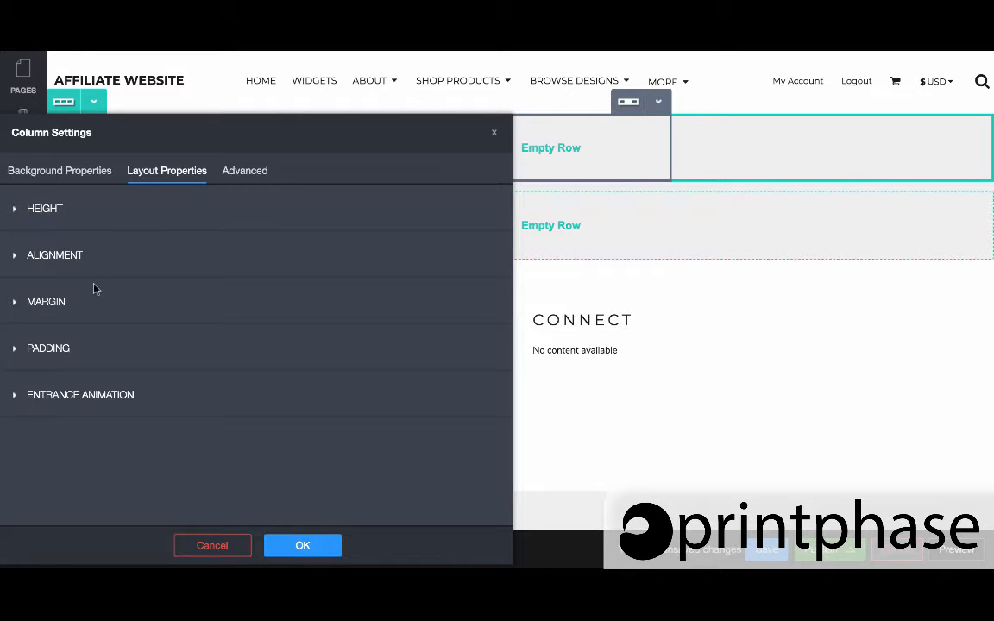
{"action": "mouse_move", "coordinate": [76, 309]}
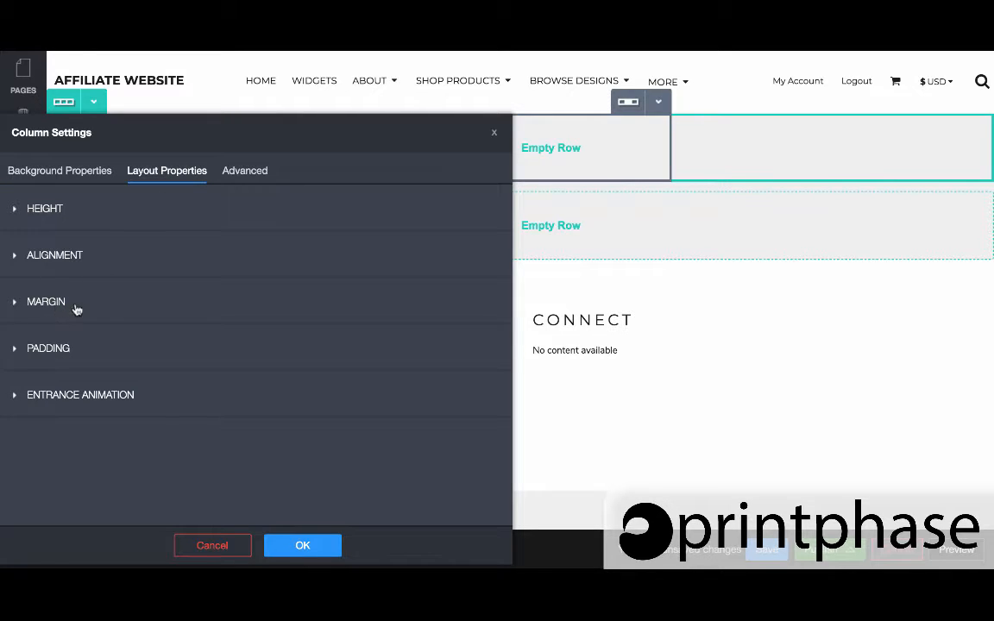
{"action": "mouse_move", "coordinate": [332, 528]}
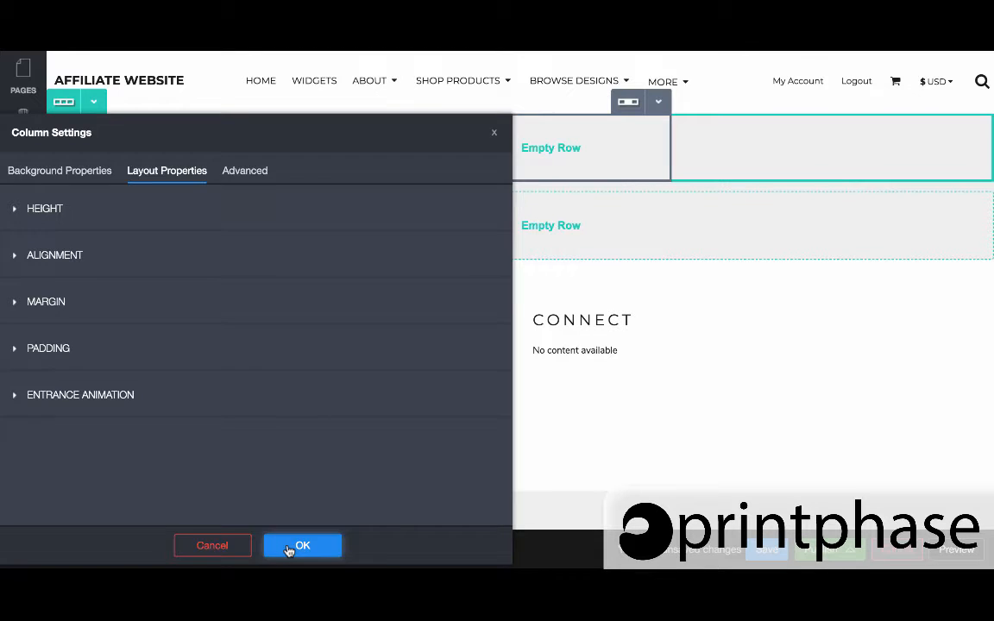
{"action": "left_click", "coordinate": [302, 545]}
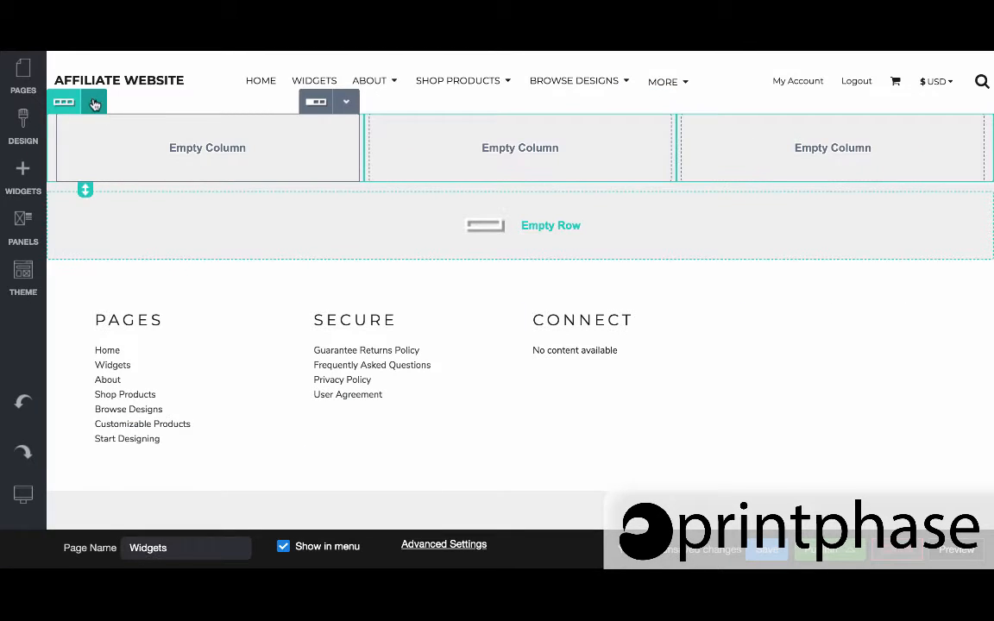
- Set row Spacing to Large with Background and Content Full Page Bleed ticked, then OK
{"action": "left_click", "coordinate": [94, 102]}
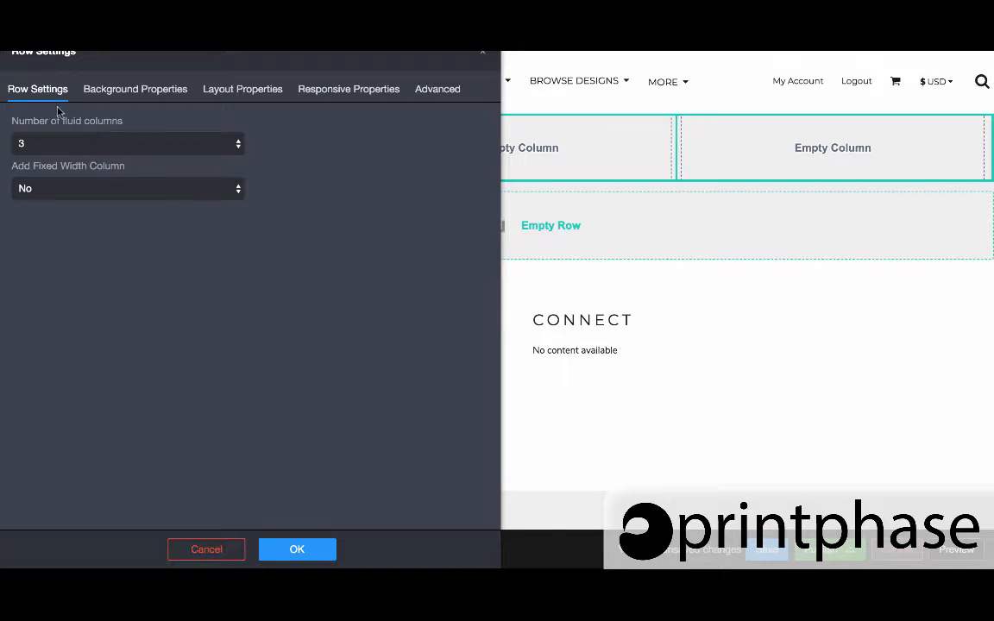
{"action": "left_click", "coordinate": [134, 90]}
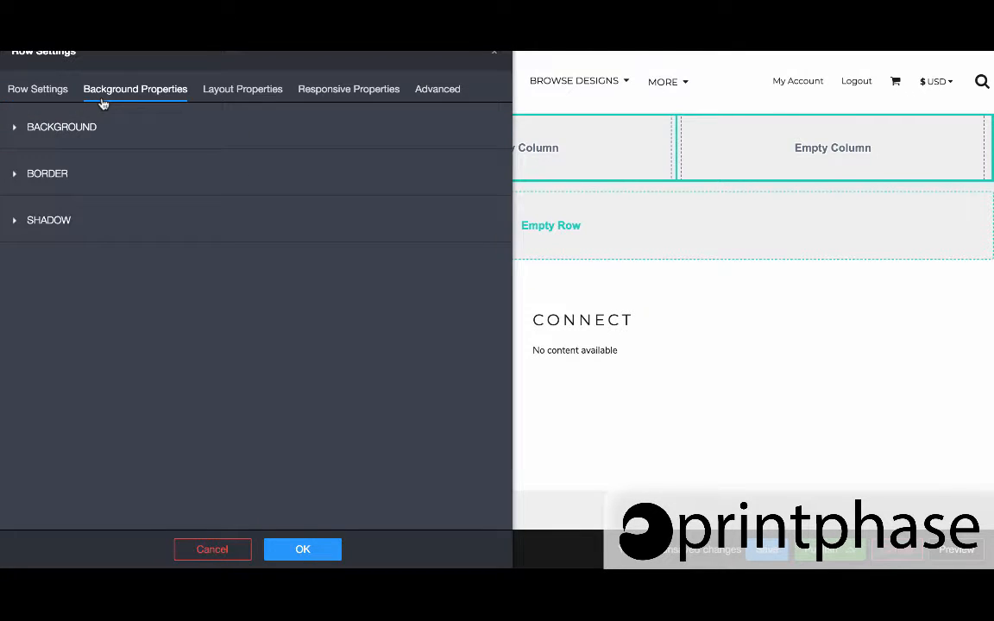
{"action": "left_click", "coordinate": [241, 90]}
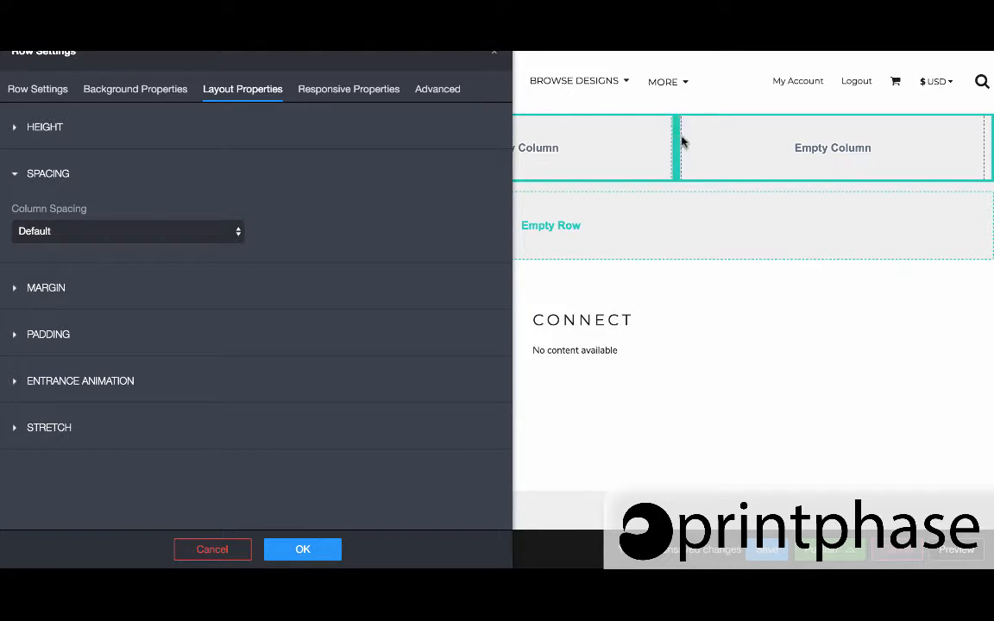
{"action": "left_click", "coordinate": [128, 231]}
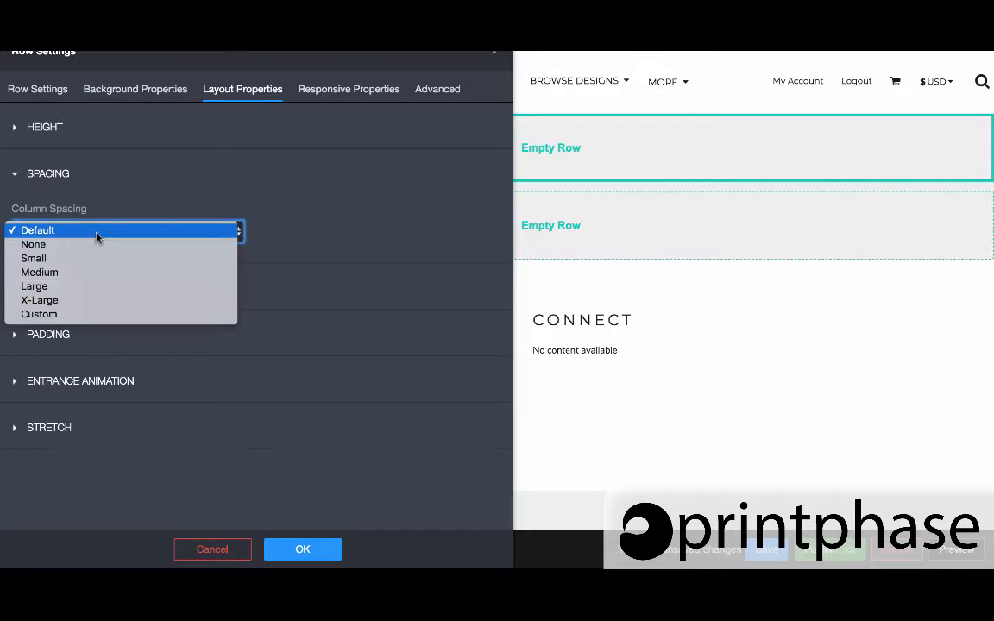
{"action": "left_click", "coordinate": [34, 286]}
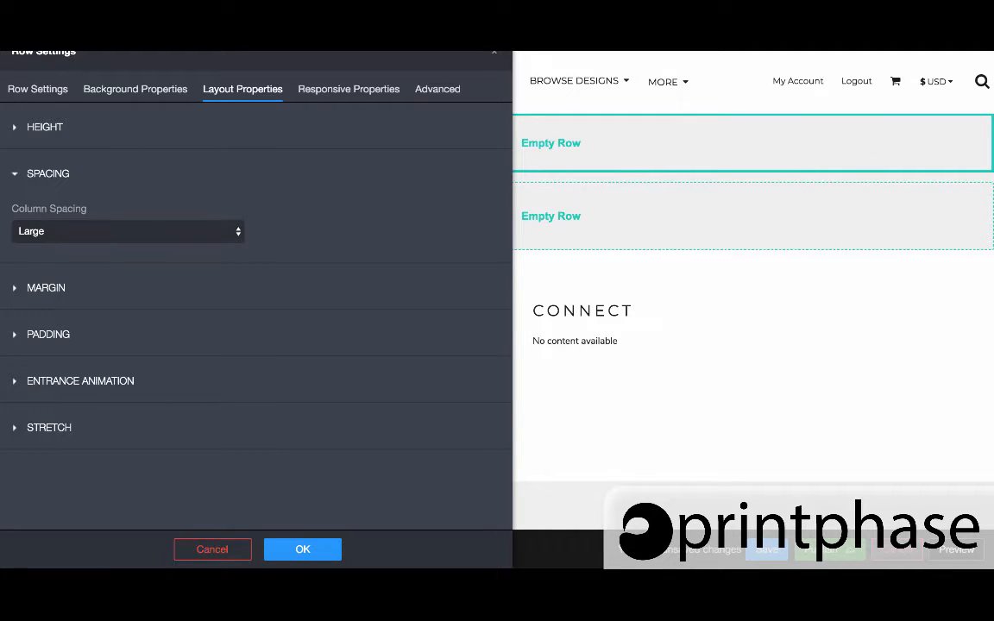
{"action": "mouse_move", "coordinate": [49, 428]}
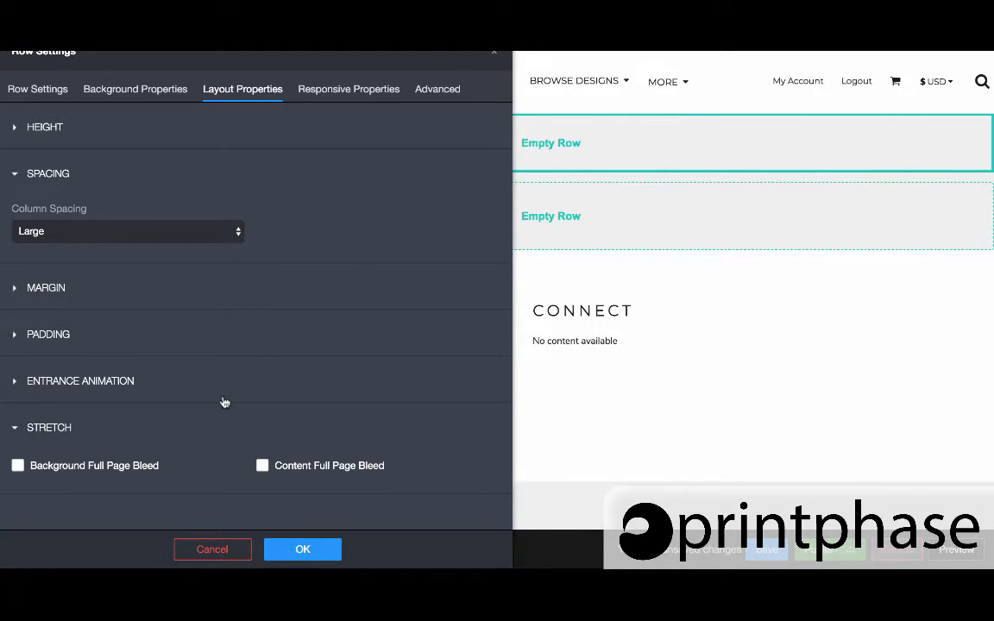
{"action": "left_click", "coordinate": [18, 466]}
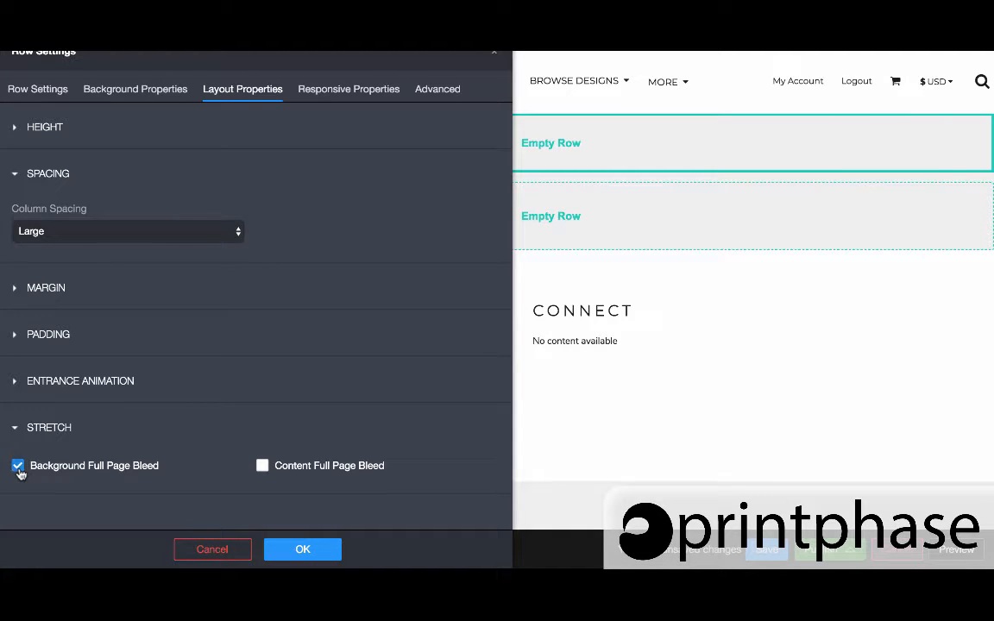
{"action": "mouse_move", "coordinate": [262, 473]}
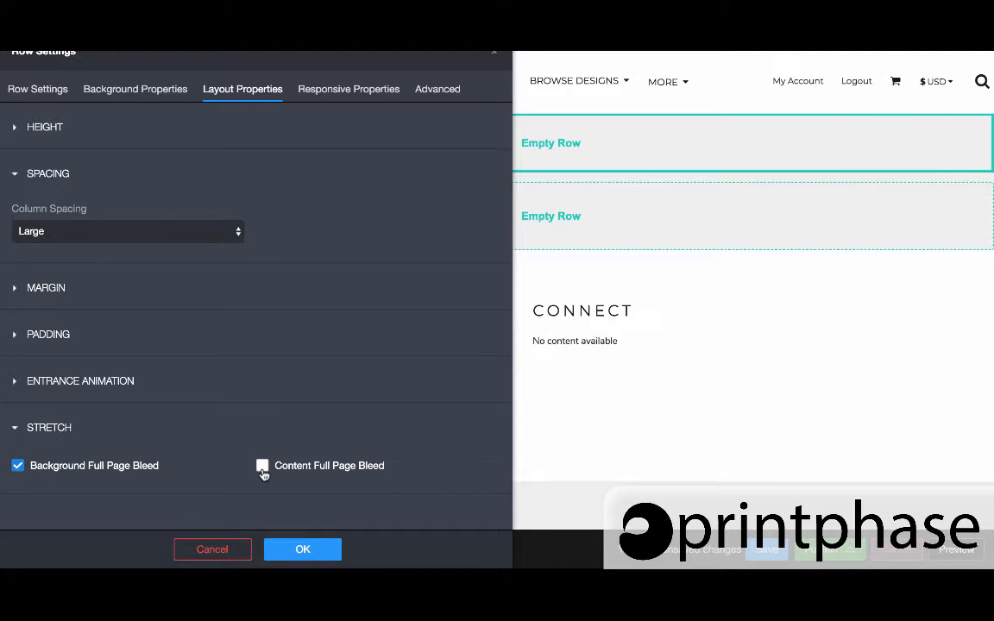
{"action": "left_click", "coordinate": [262, 465]}
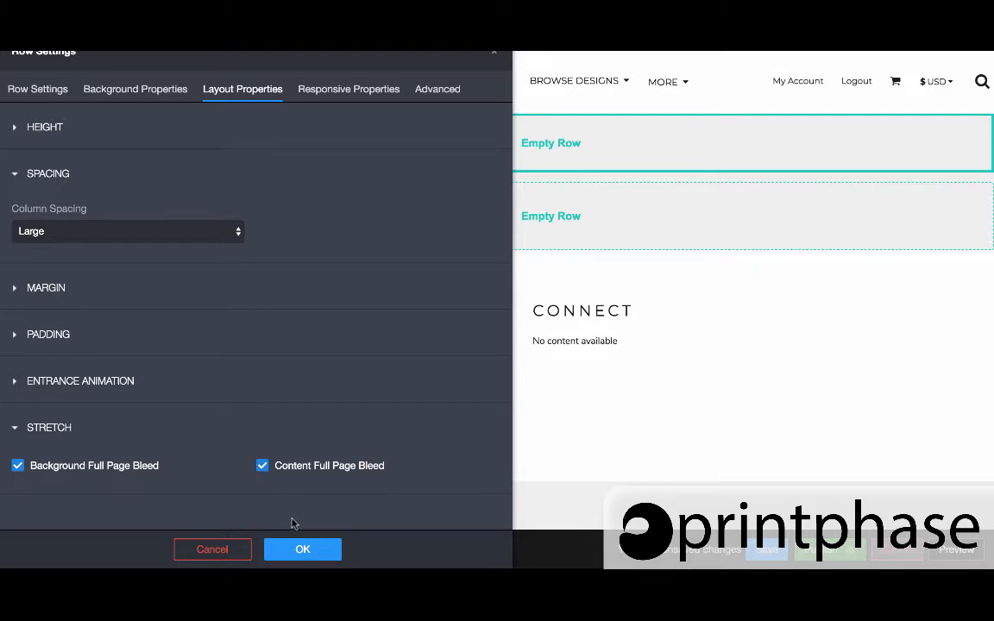
{"action": "left_click", "coordinate": [302, 548]}
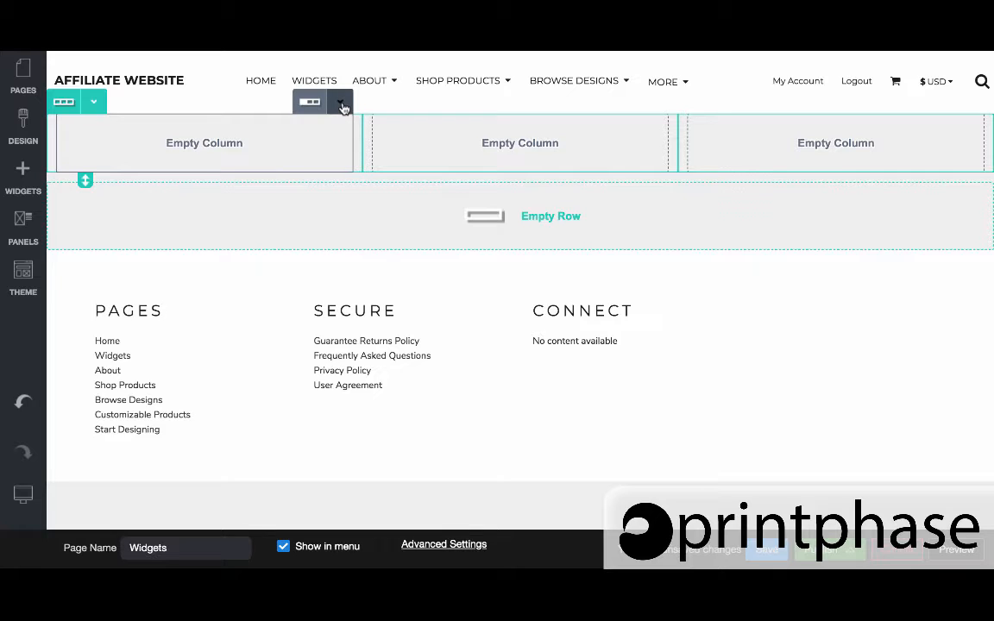
{"action": "left_click", "coordinate": [339, 102]}
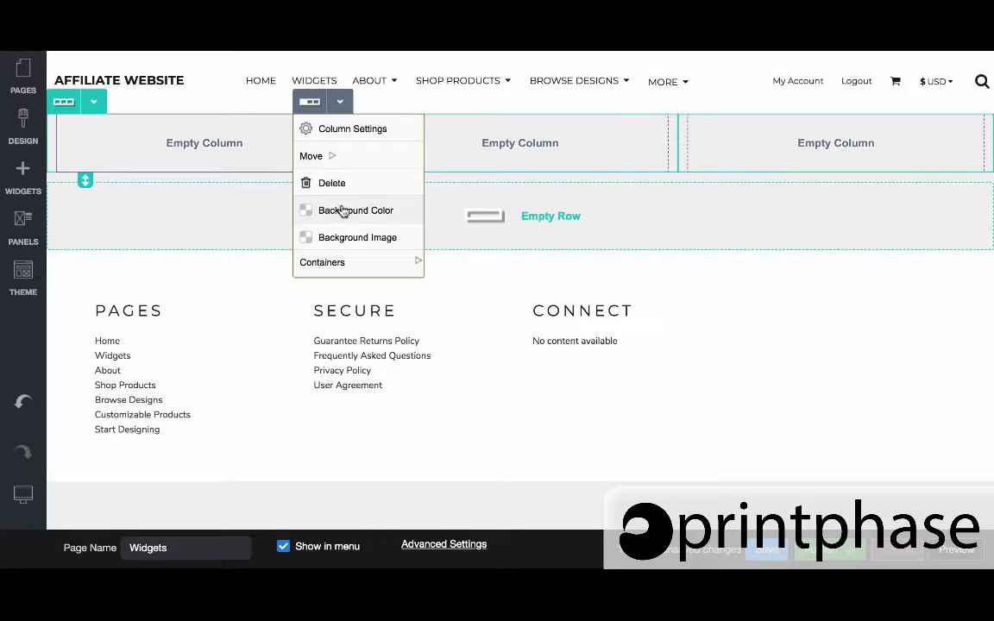
{"action": "mouse_move", "coordinate": [369, 156]}
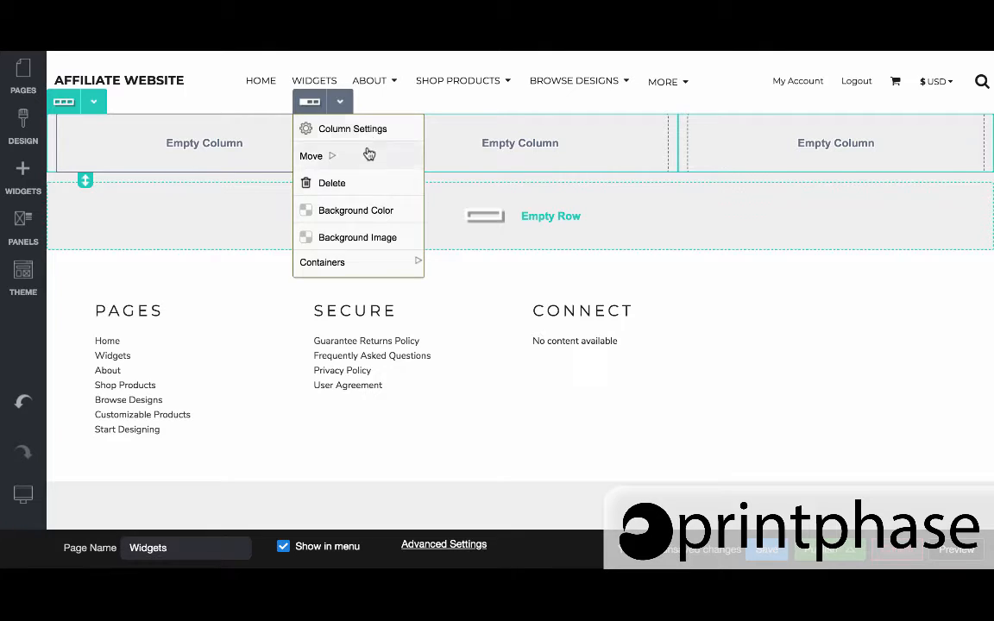
{"action": "mouse_move", "coordinate": [321, 262]}
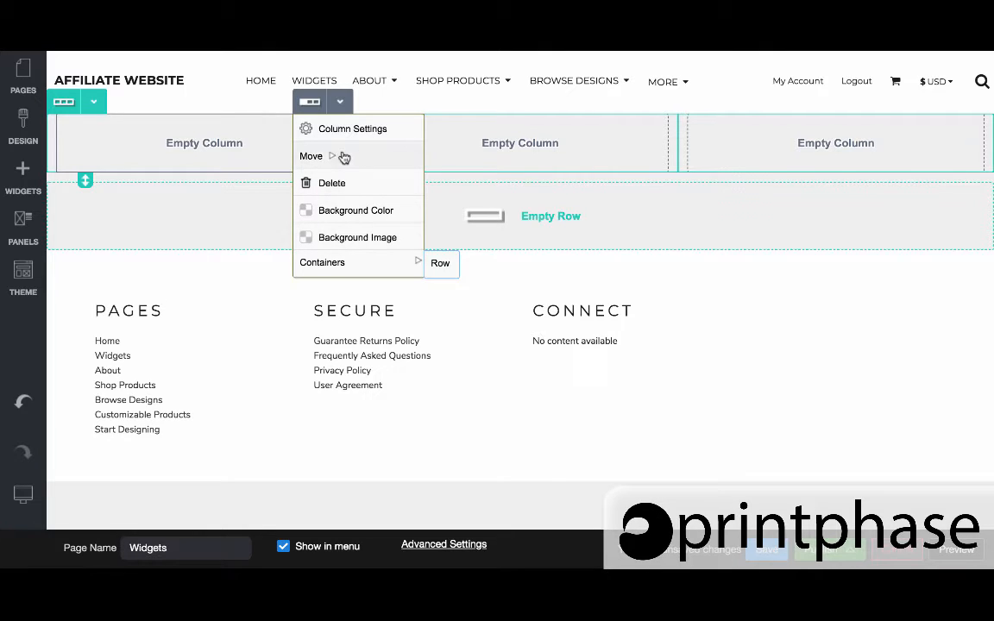
{"action": "left_click", "coordinate": [521, 141]}
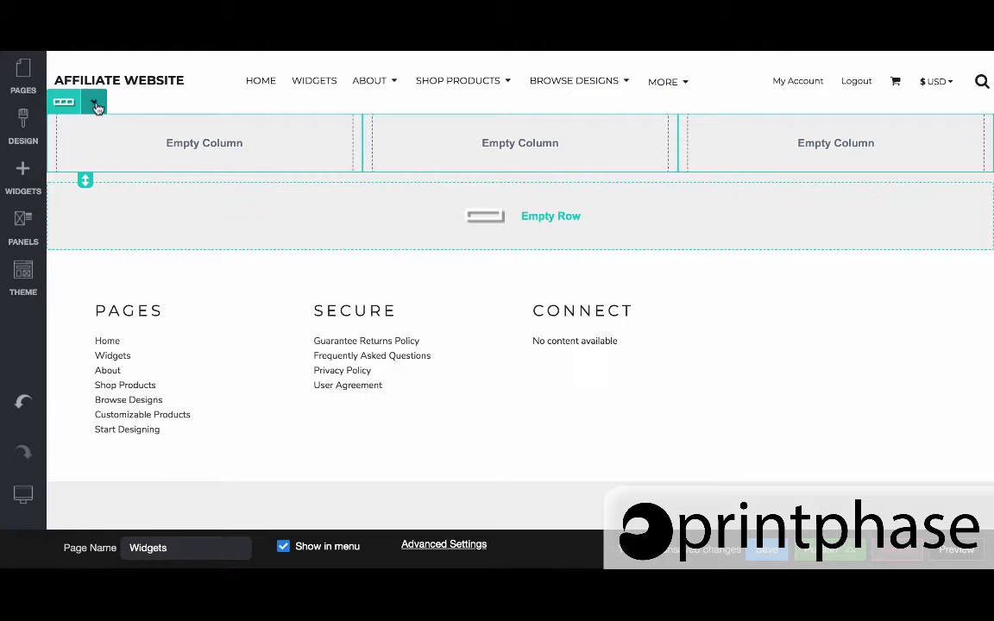
- Rearrange the top row into one left column holding a nested Empty Row
{"action": "left_click", "coordinate": [93, 100]}
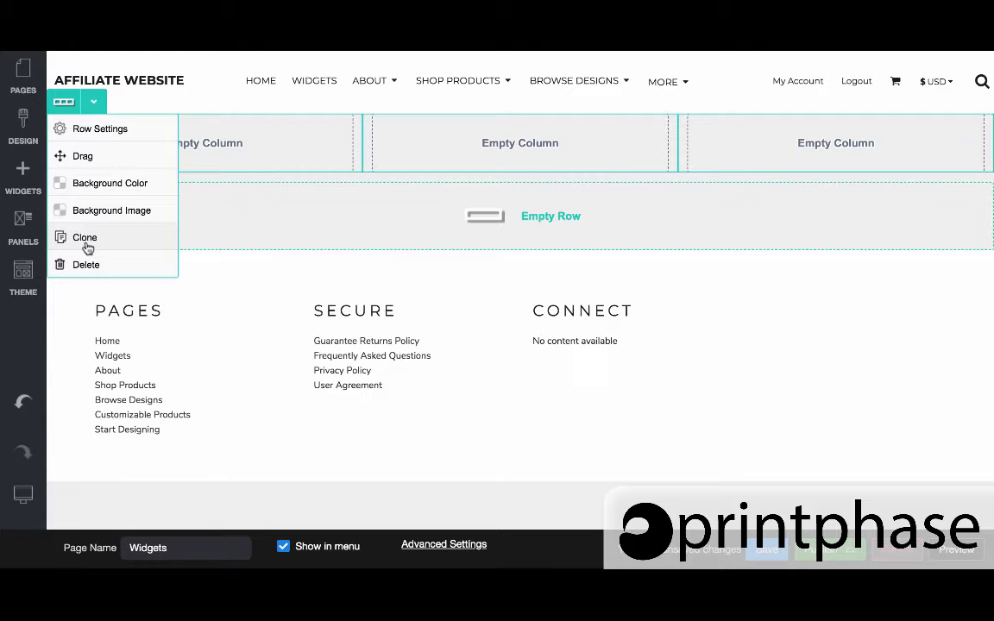
{"action": "mouse_move", "coordinate": [22, 173]}
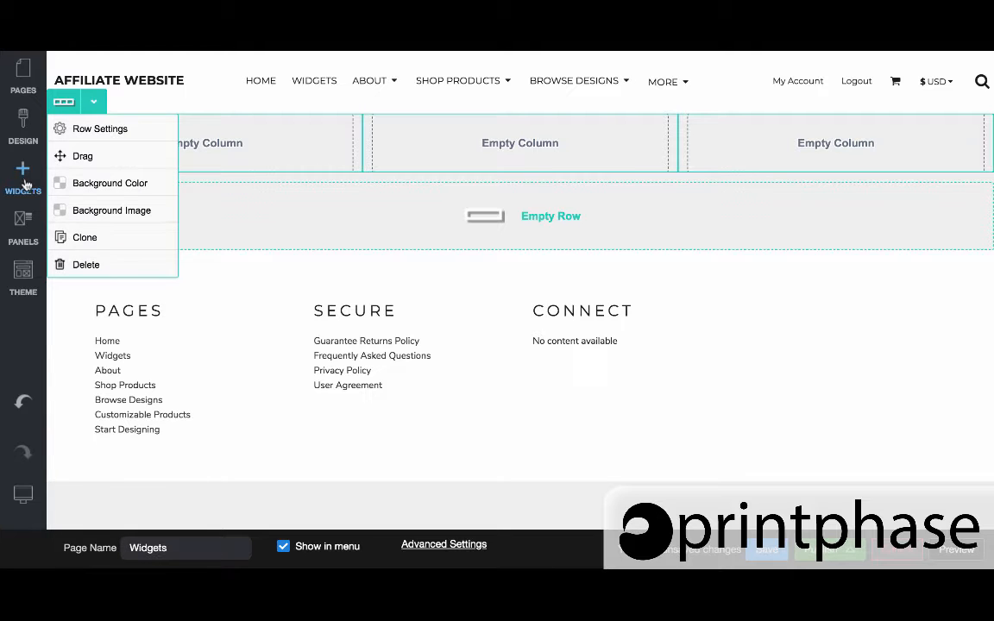
{"action": "left_click", "coordinate": [25, 173]}
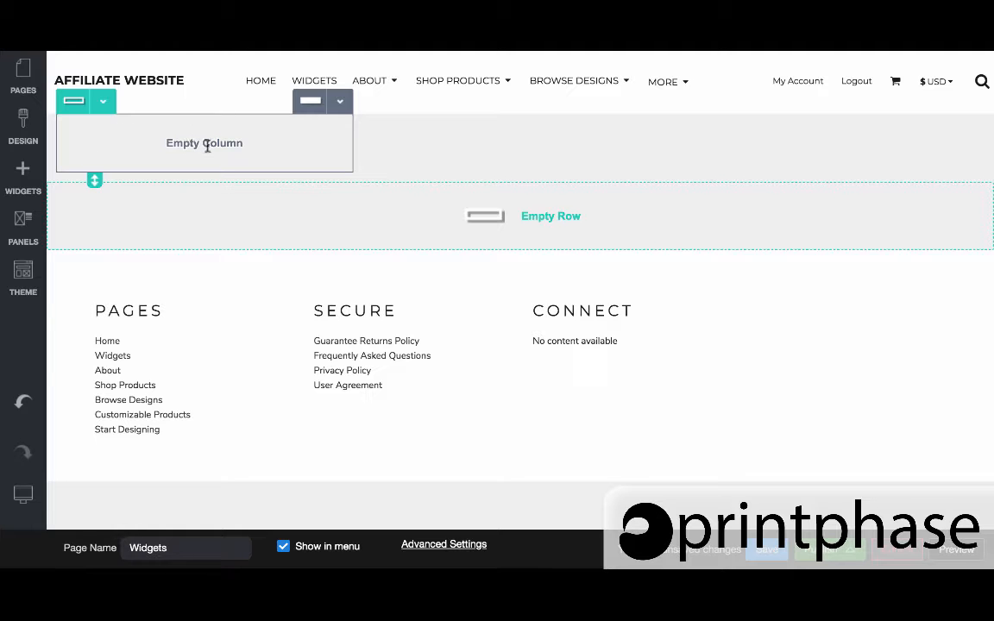
{"action": "left_click", "coordinate": [23, 178]}
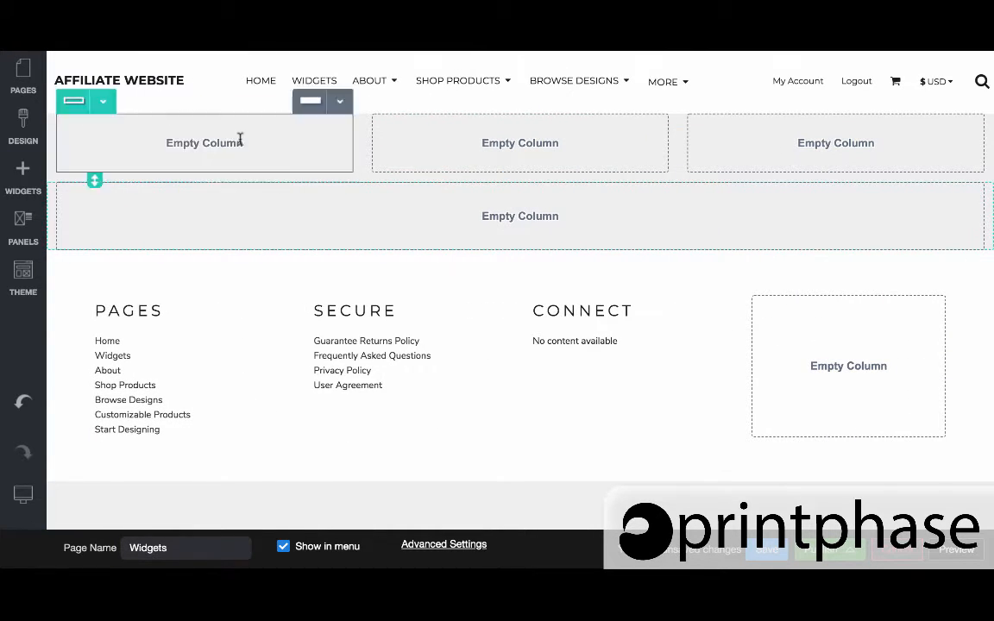
{"action": "left_click", "coordinate": [22, 224]}
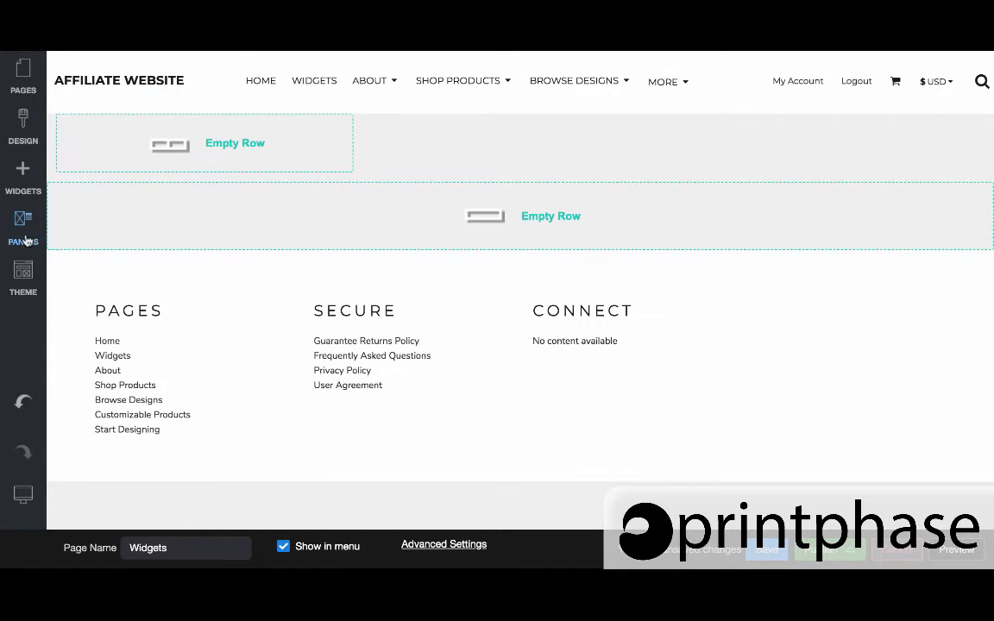
- Drop a Heading widget ('Your heading here…') above the nested empty row and select it
{"action": "left_click", "coordinate": [23, 176]}
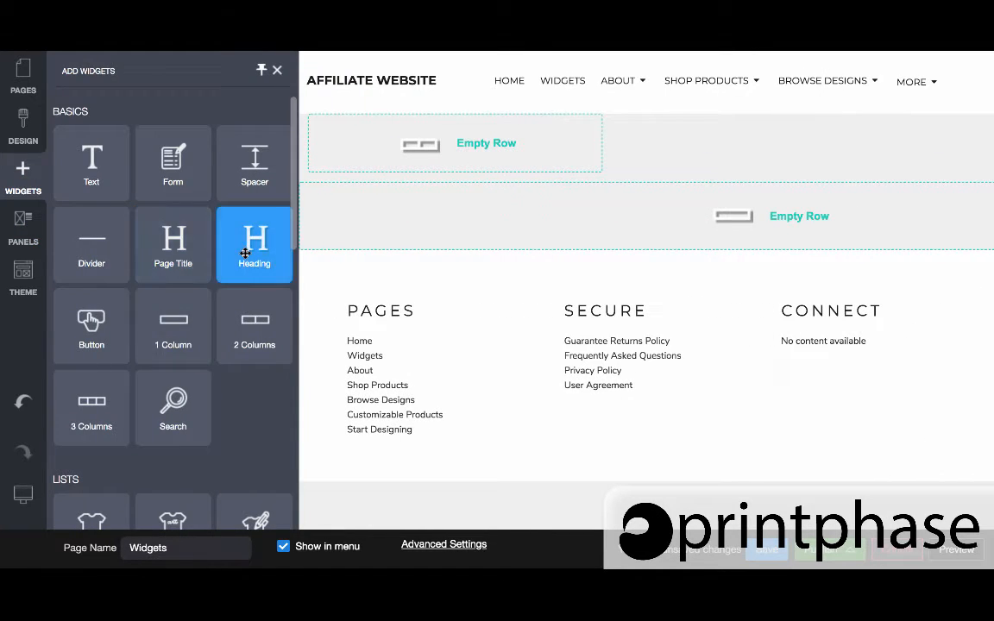
{"action": "left_click_drag", "start_coordinate": [256, 242], "coordinate": [265, 117]}
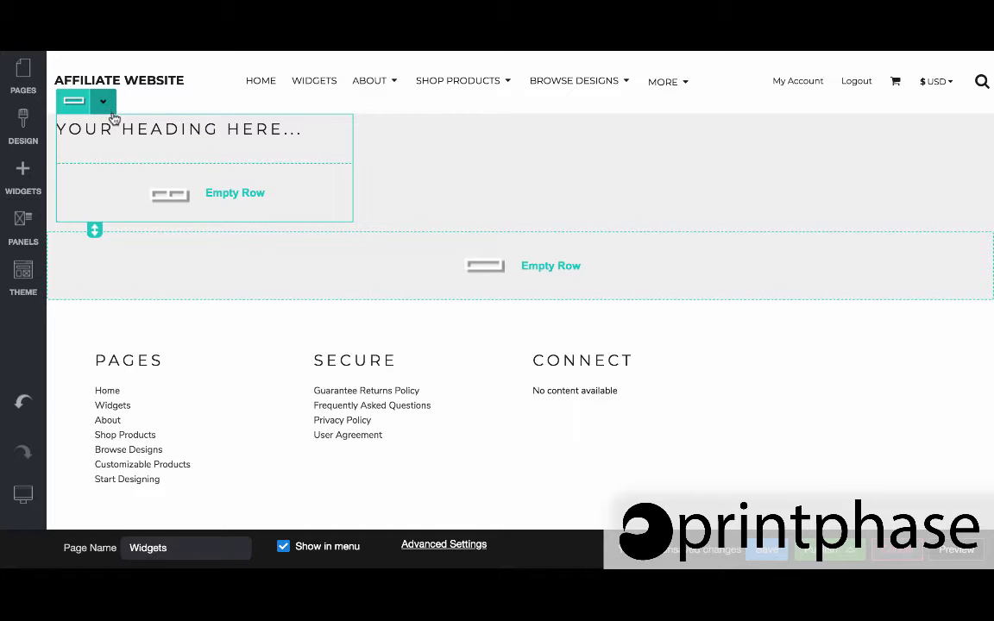
{"action": "left_click", "coordinate": [179, 127]}
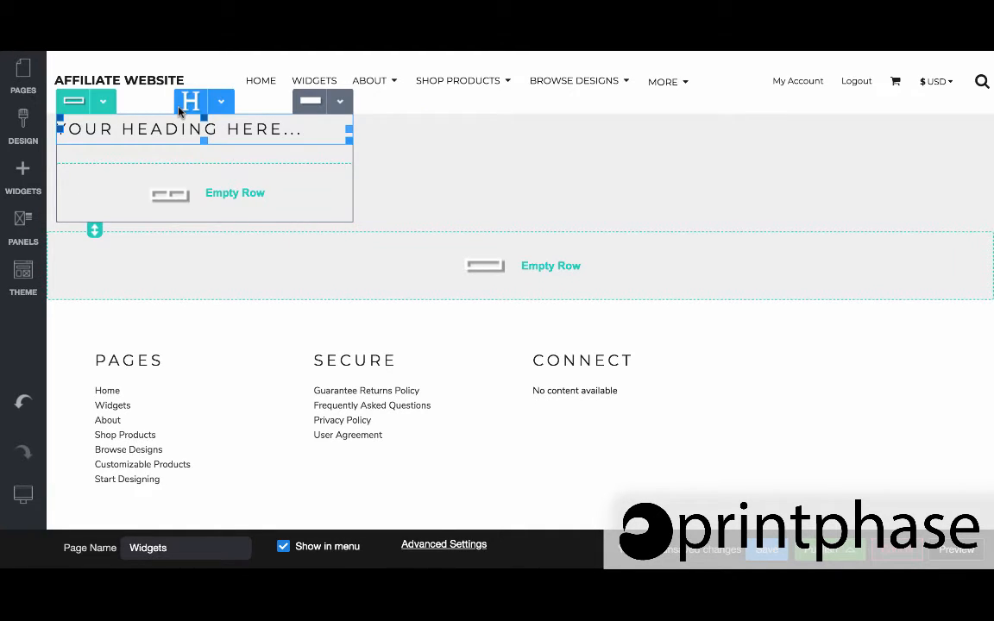
{"action": "left_click", "coordinate": [102, 101]}
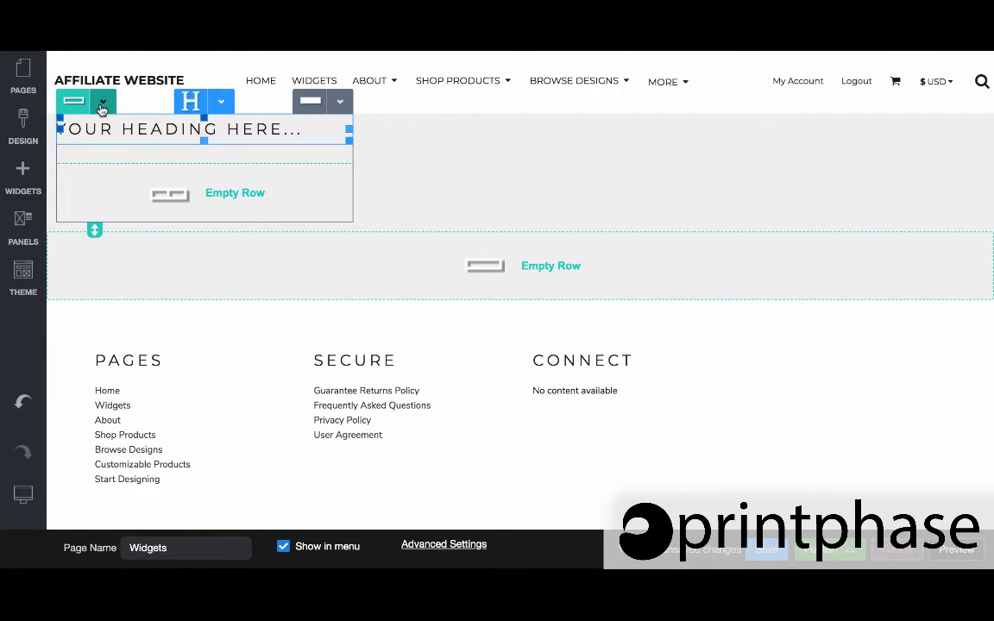
- Clone the heading-and-empty-row block so two sit side by side, then reopen the Widgets panel
{"action": "left_click", "coordinate": [101, 100]}
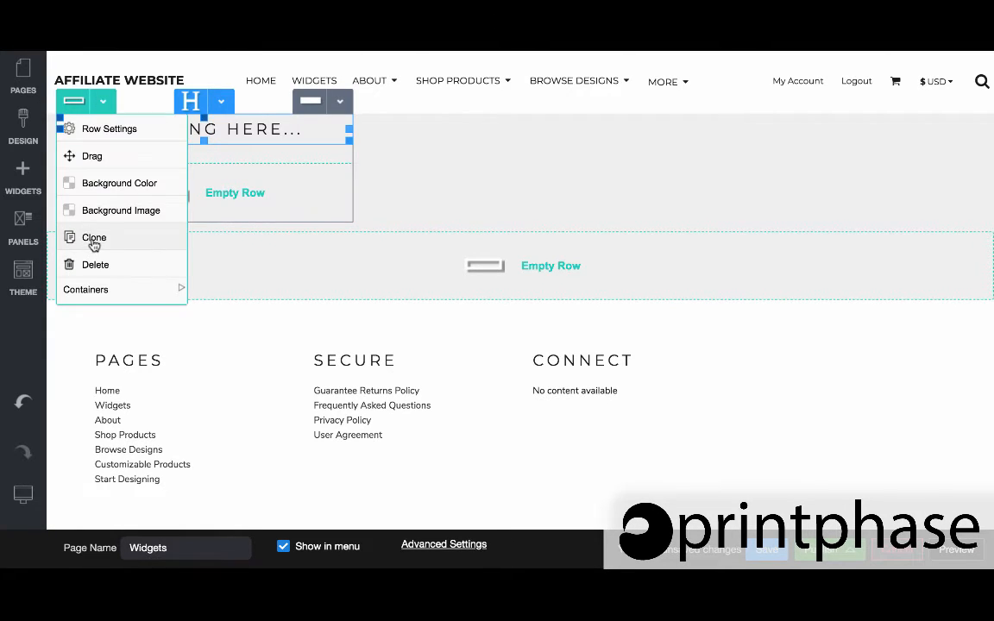
{"action": "left_click", "coordinate": [93, 239]}
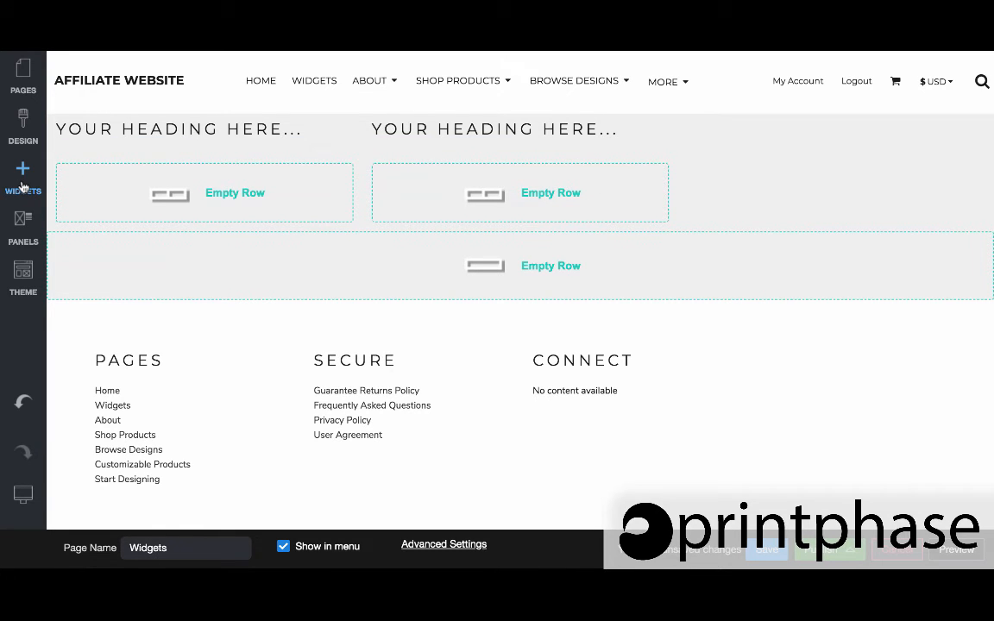
{"action": "left_click", "coordinate": [22, 172]}
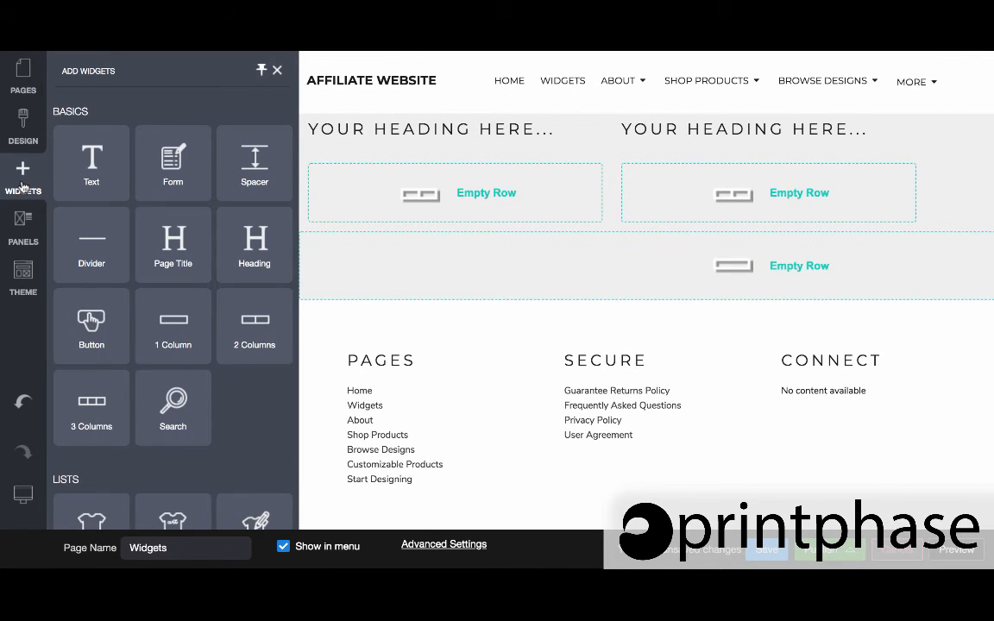